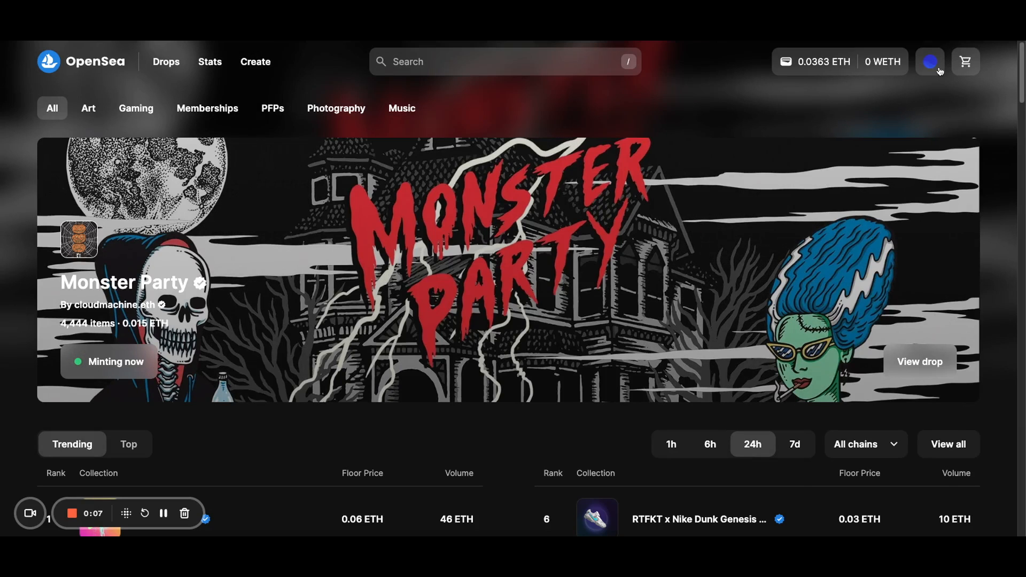
# Open OpenSea Studio from the profile menu, listing Blue Waves and Generated Waves.
pyautogui.click(929, 62)
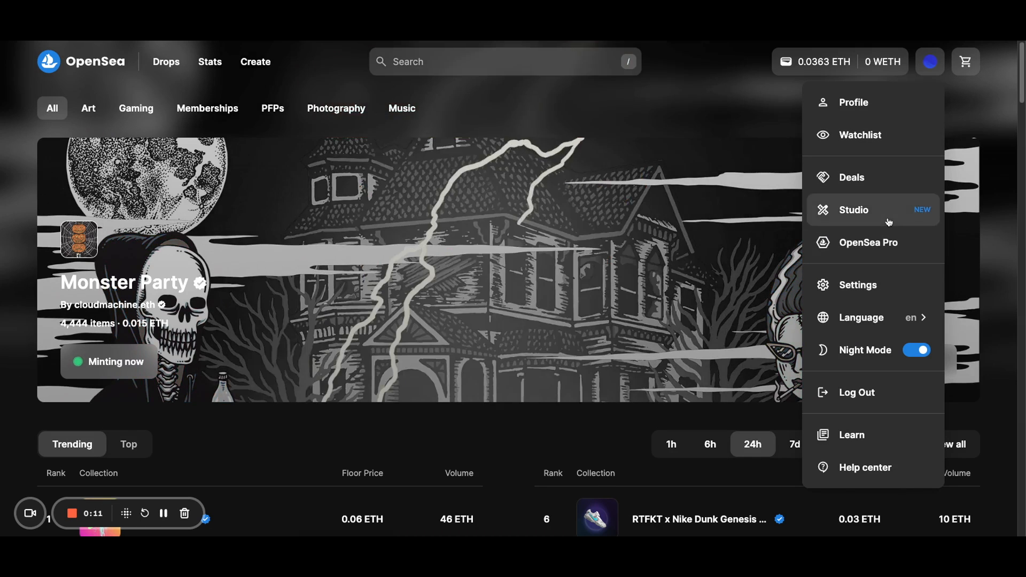
pyautogui.click(853, 211)
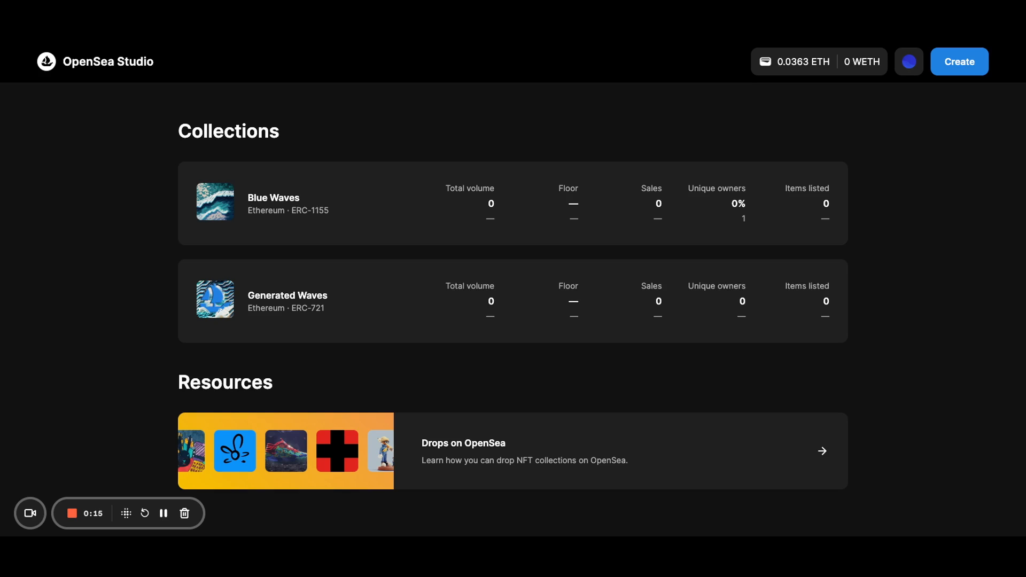
pyautogui.moveTo(872, 204)
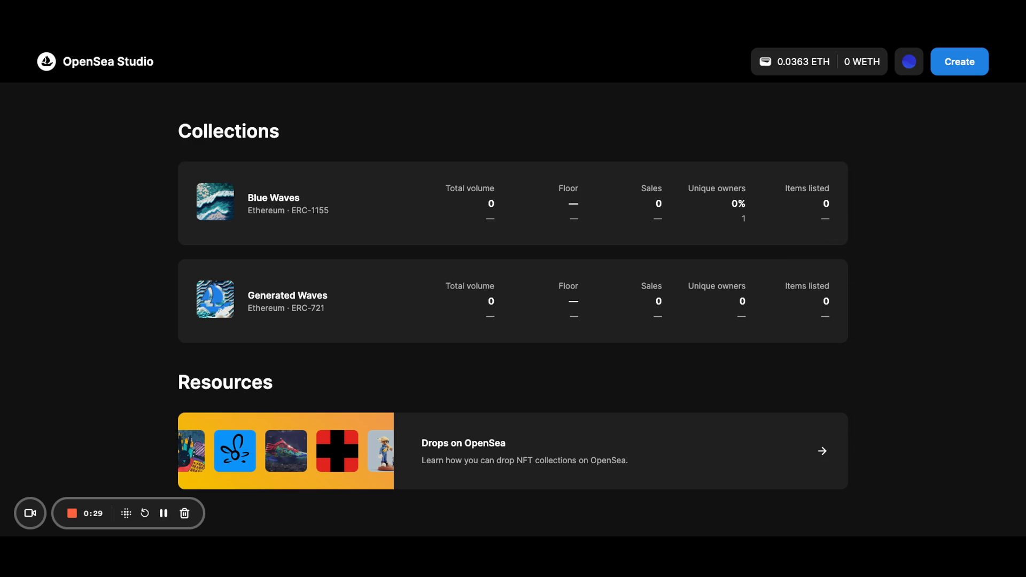
pyautogui.moveTo(357, 307)
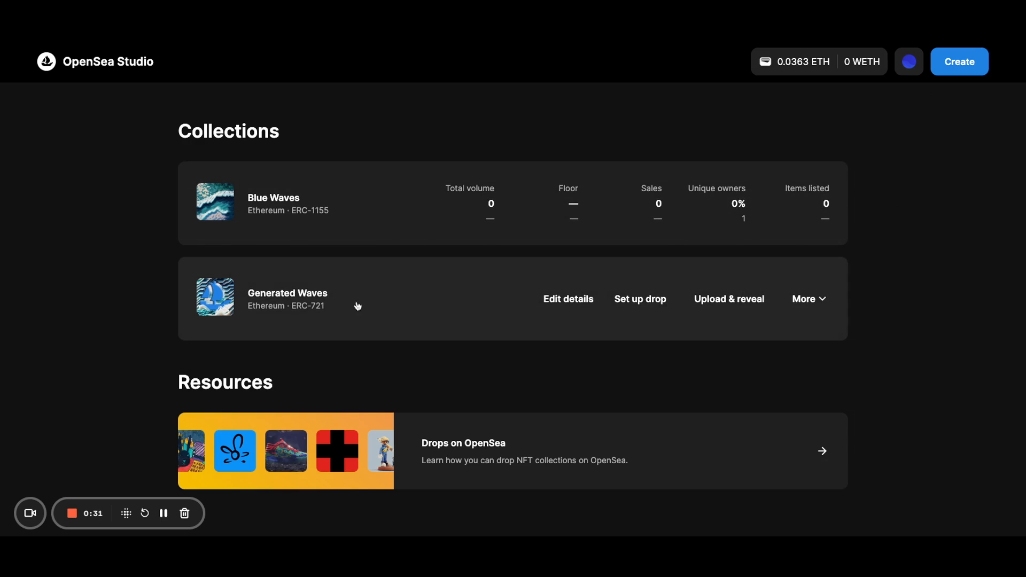
# Open the Generated Waves collection and its Page editor.
pyautogui.click(568, 299)
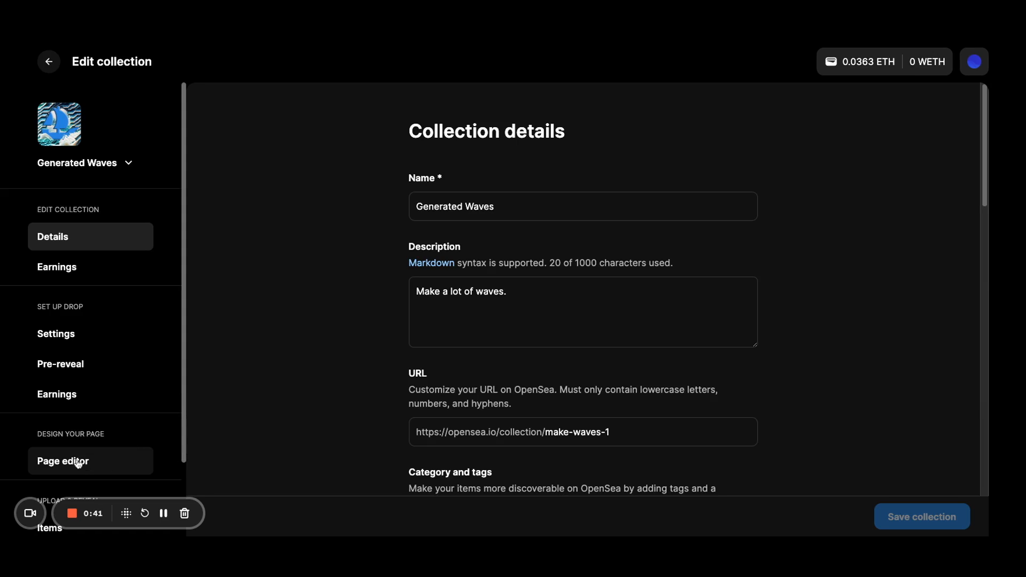
pyautogui.click(62, 462)
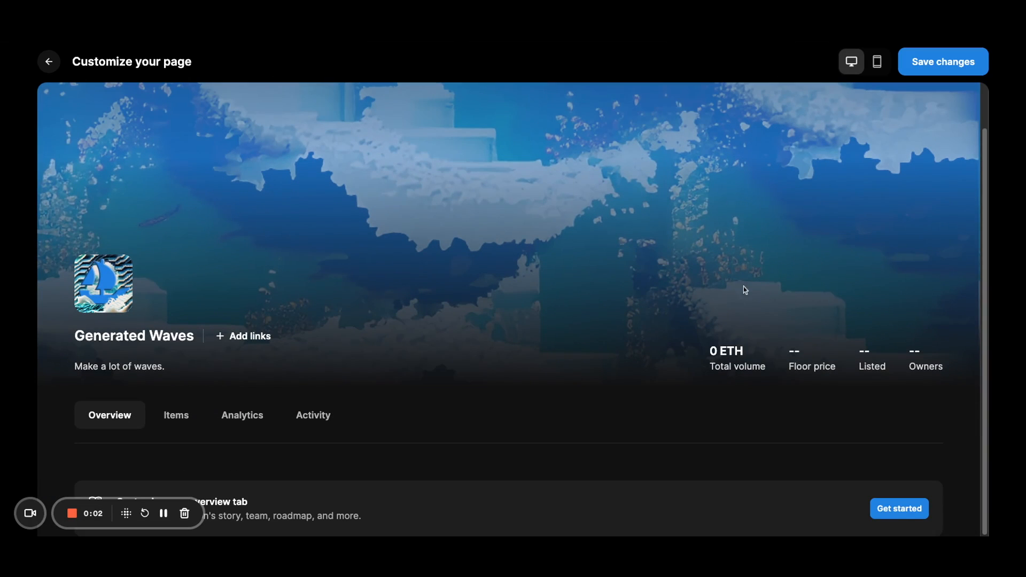
pyautogui.moveTo(689, 411)
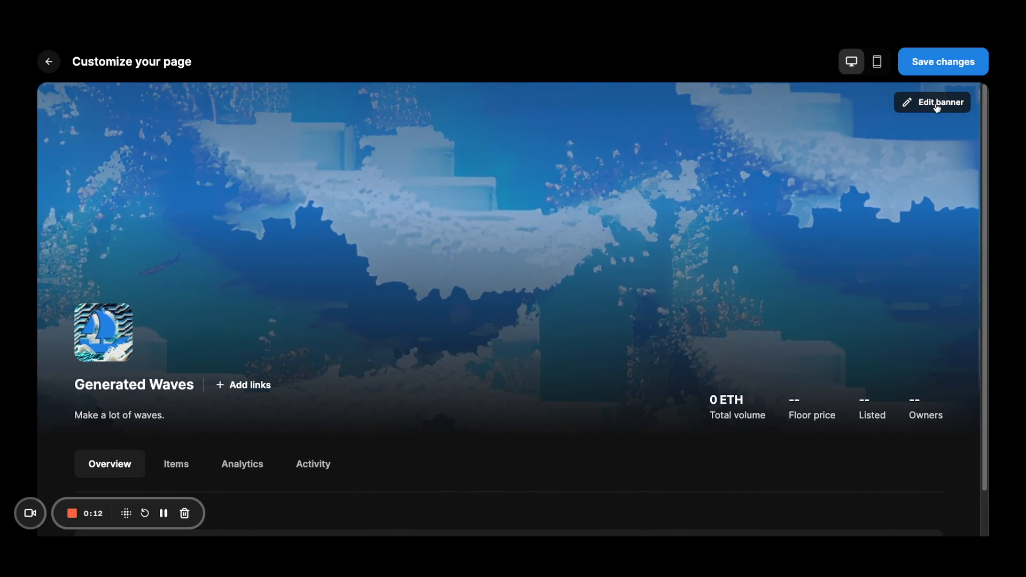
# Review the banner's mobile and desktop images, then extend the description with 'More waves!'.
pyautogui.click(932, 102)
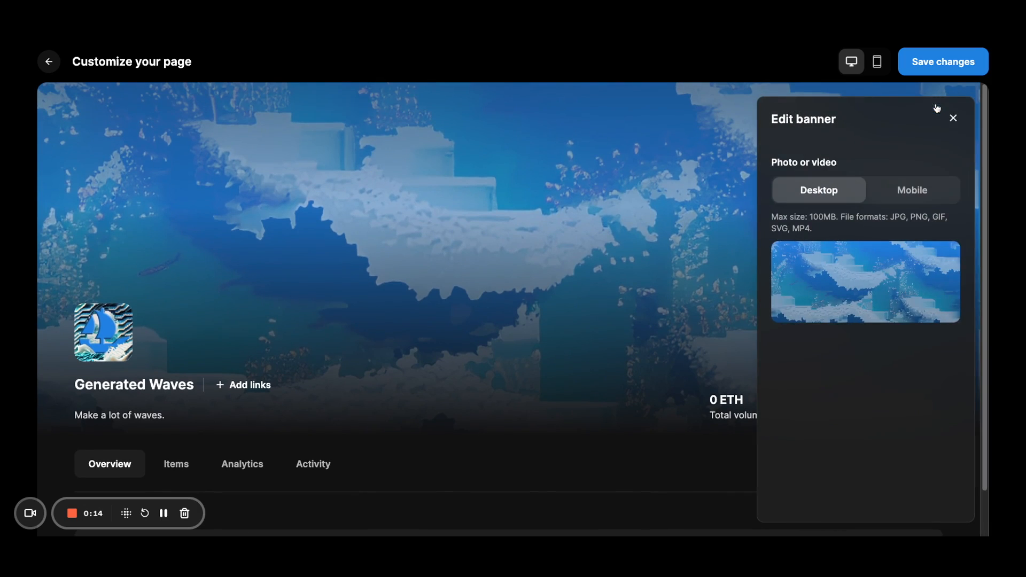
pyautogui.click(912, 191)
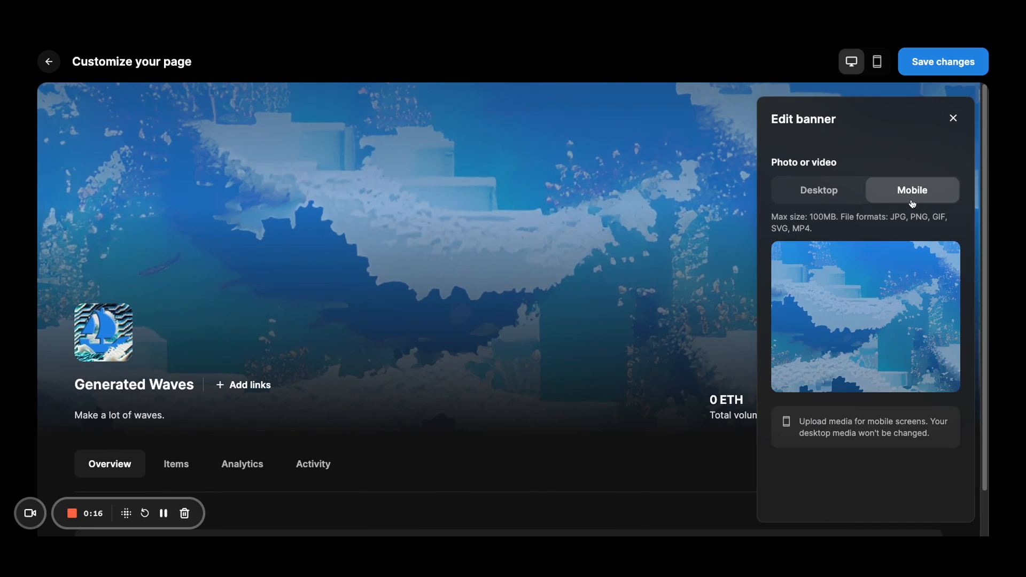
pyautogui.click(818, 190)
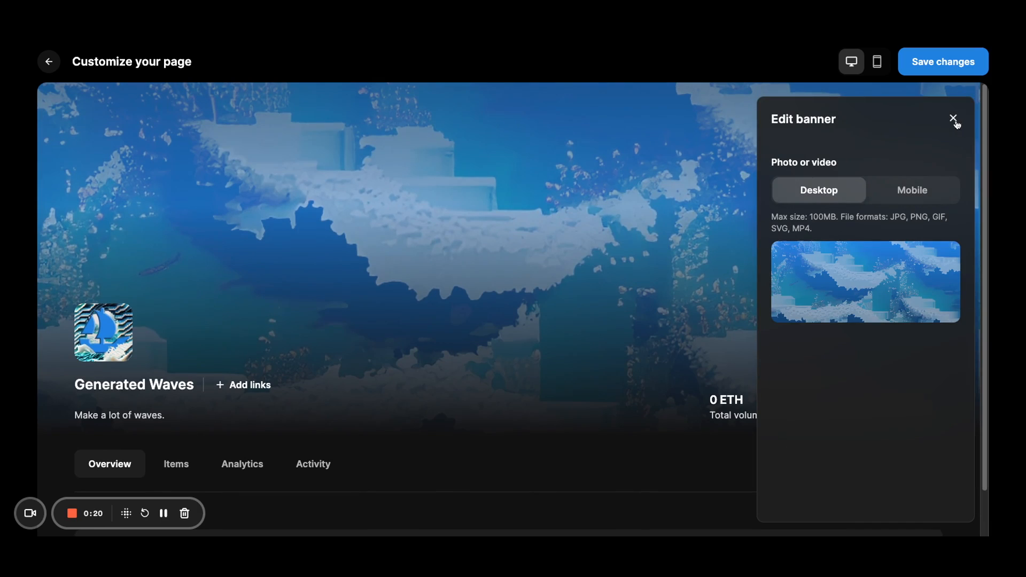
pyautogui.click(952, 119)
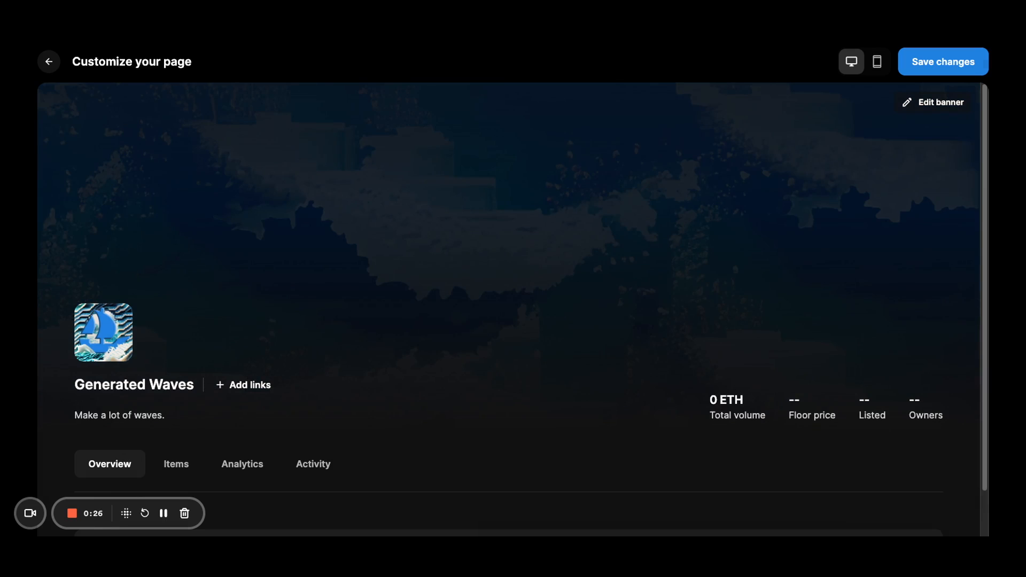
pyautogui.write('More waves!')
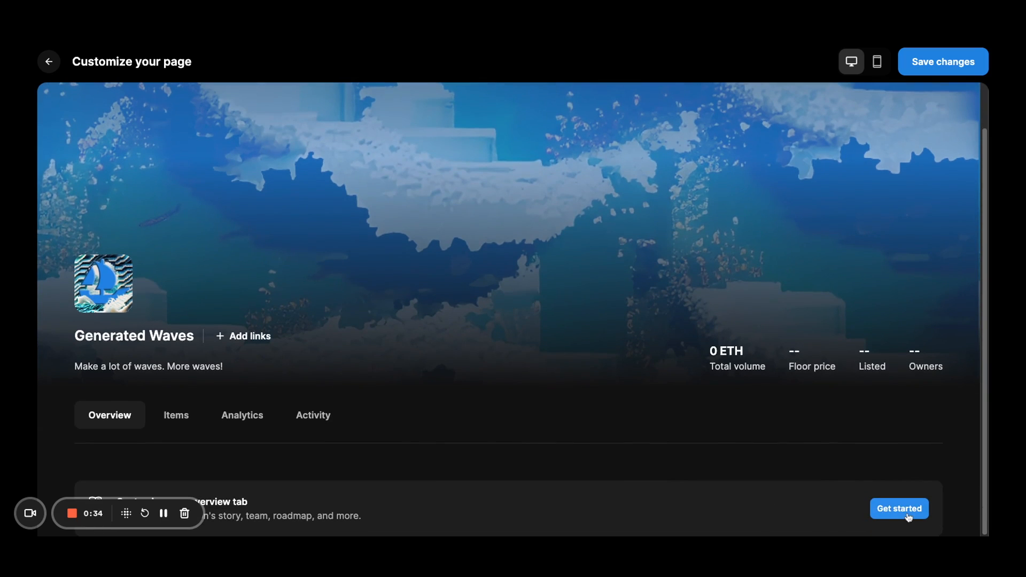
# Add an 'Our story' media-and-text section to the overview from the Add section panel.
pyautogui.click(899, 509)
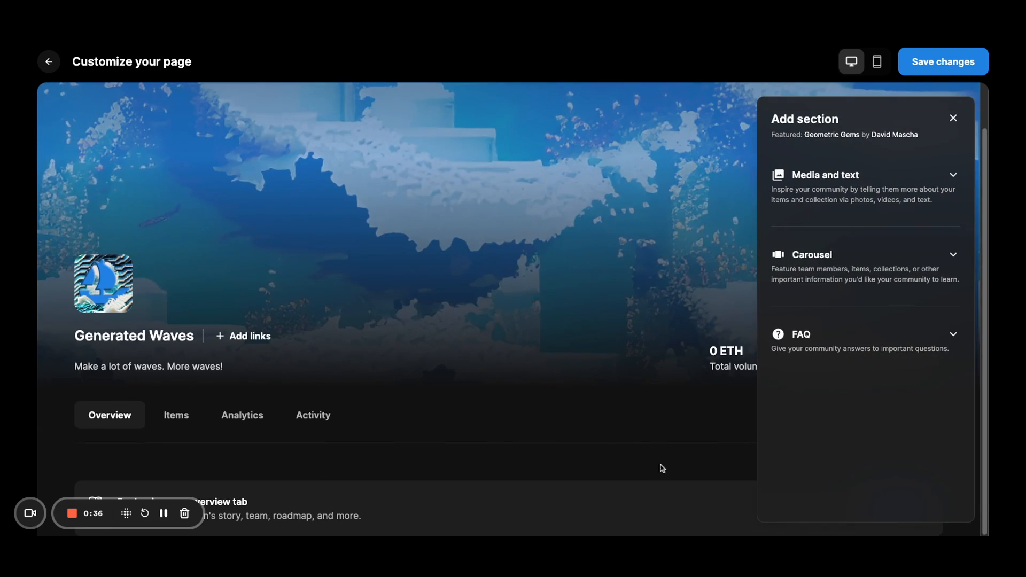
pyautogui.moveTo(913, 240)
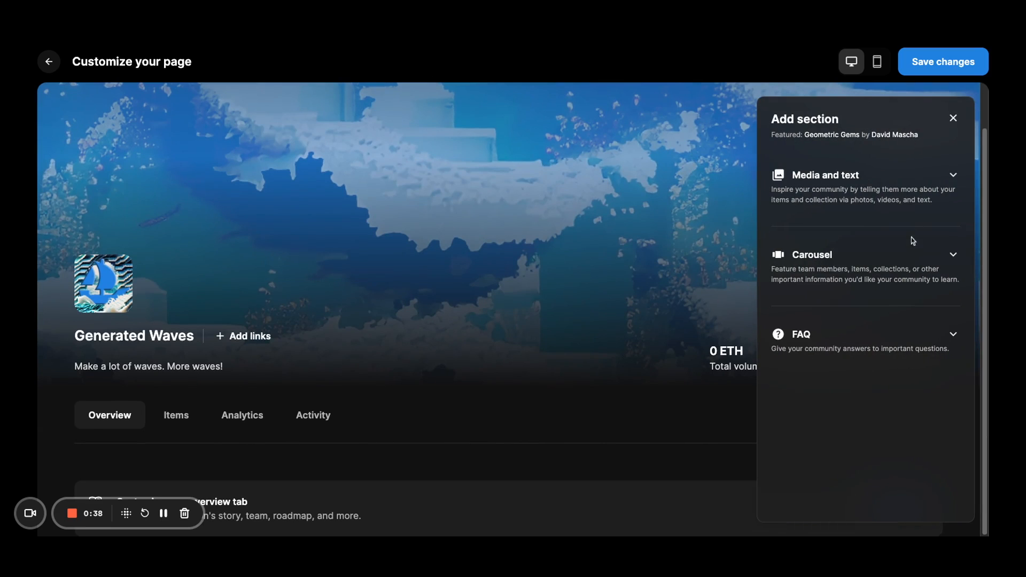
pyautogui.moveTo(902, 372)
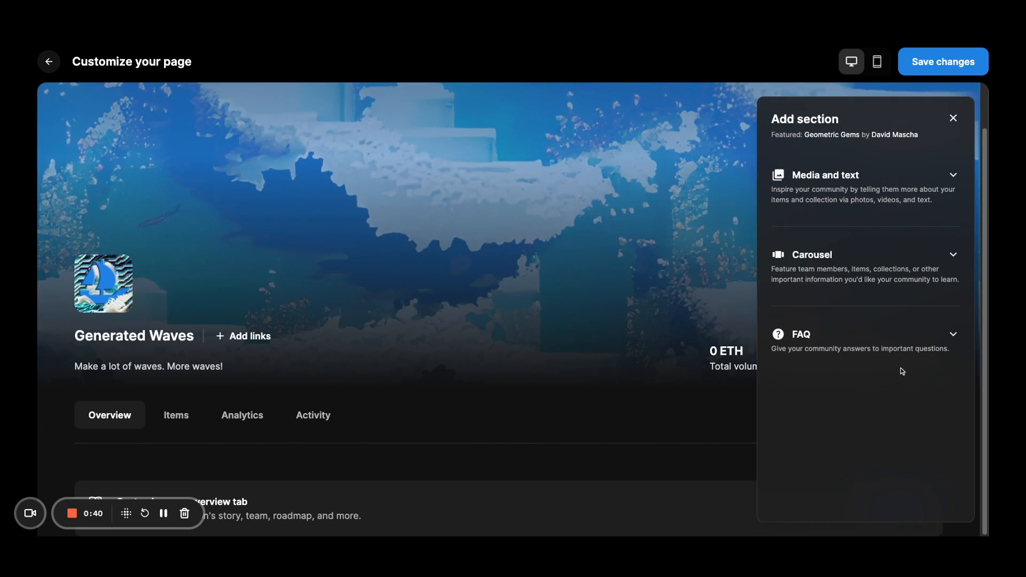
pyautogui.moveTo(905, 336)
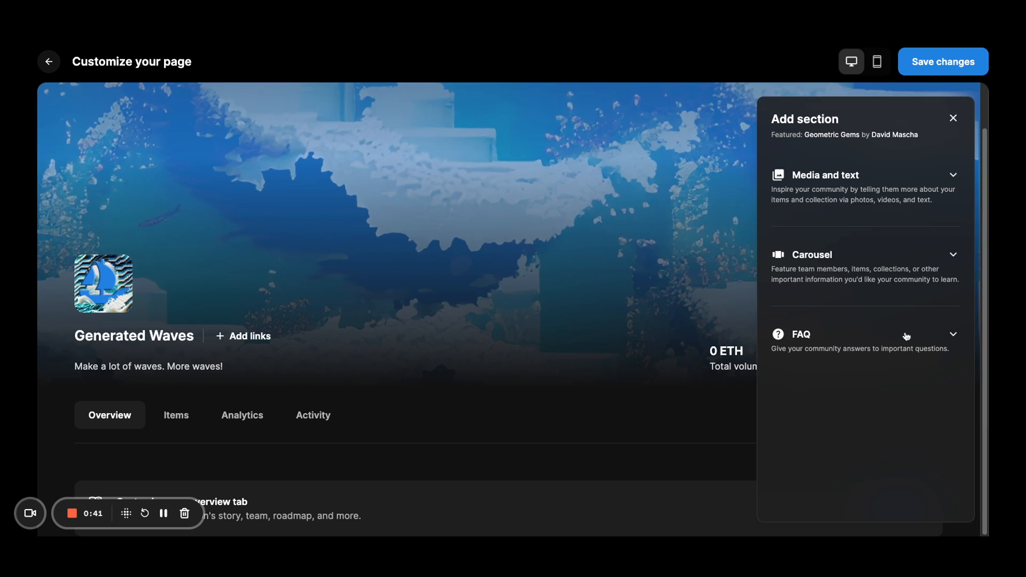
pyautogui.moveTo(146, 422)
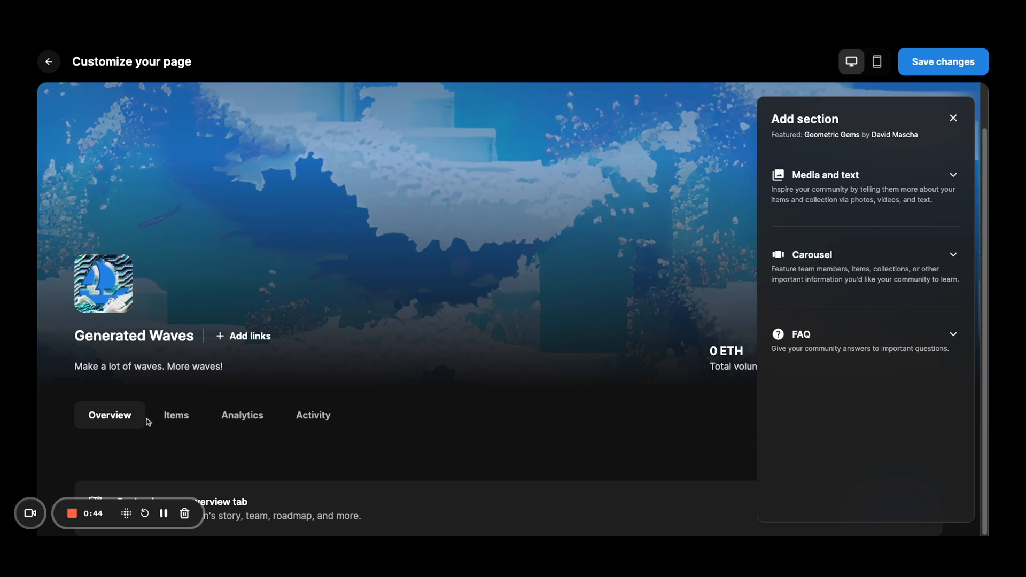
pyautogui.moveTo(102, 442)
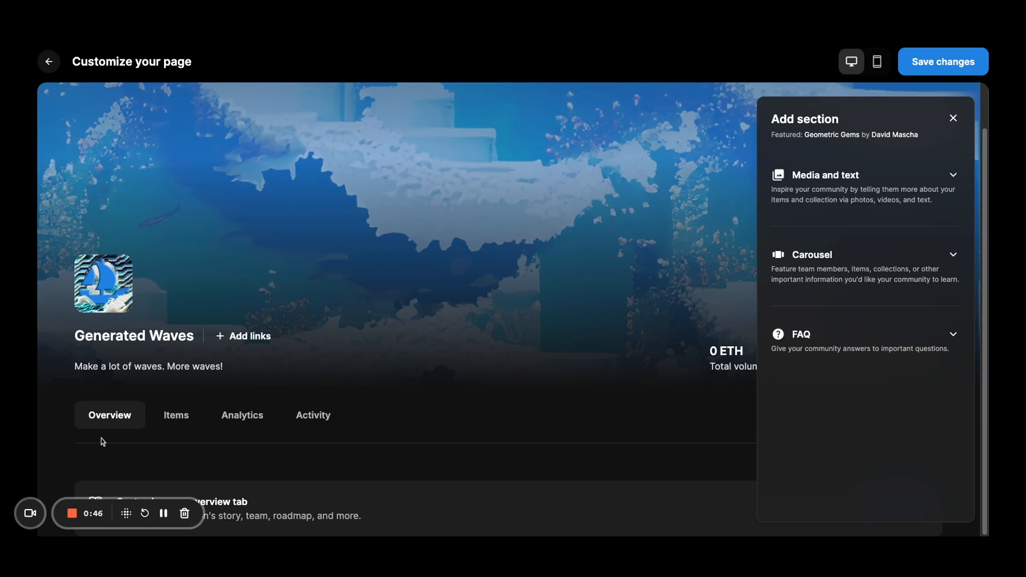
pyautogui.moveTo(125, 441)
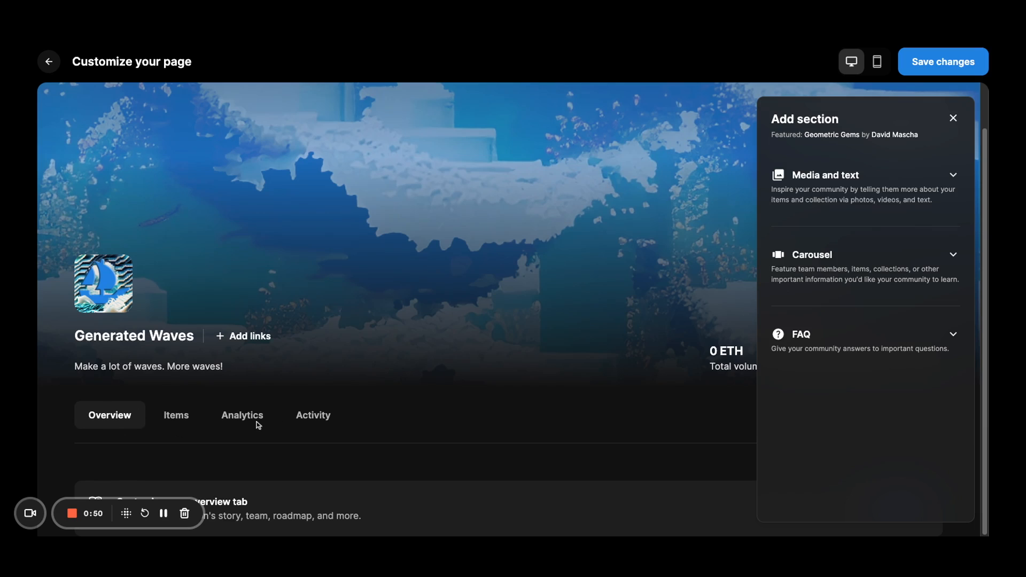
pyautogui.moveTo(331, 427)
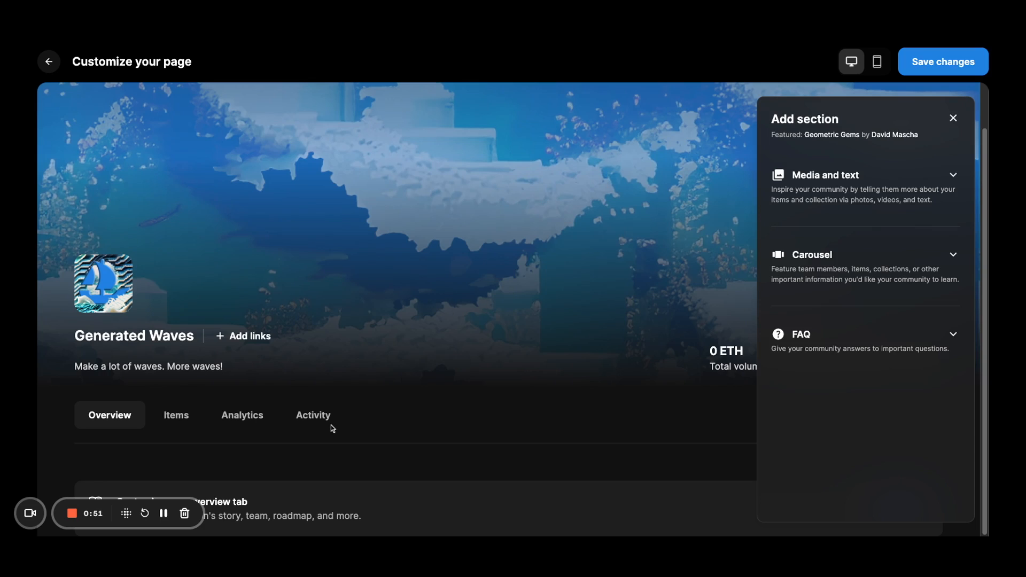
pyautogui.moveTo(375, 430)
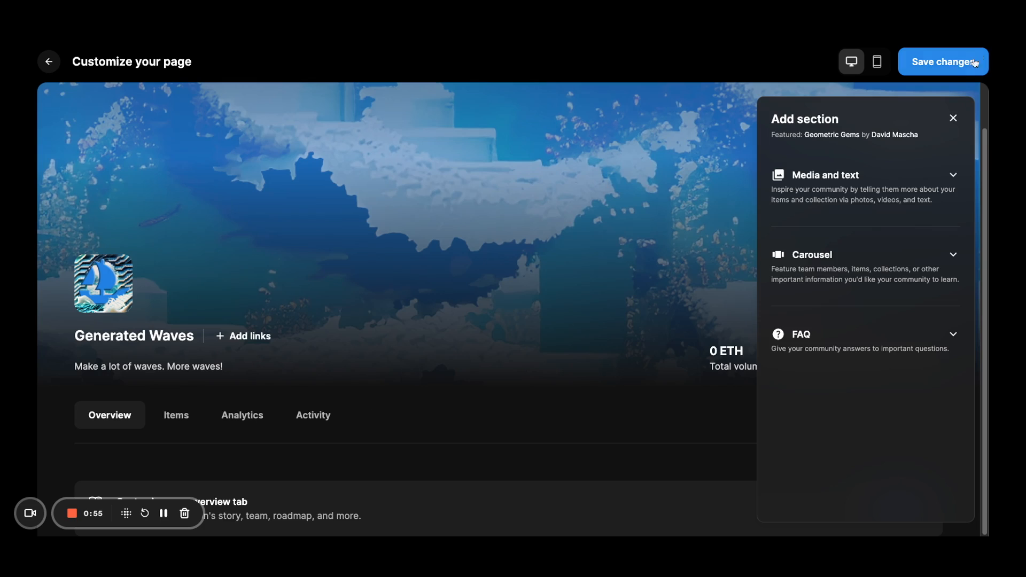
pyautogui.click(826, 174)
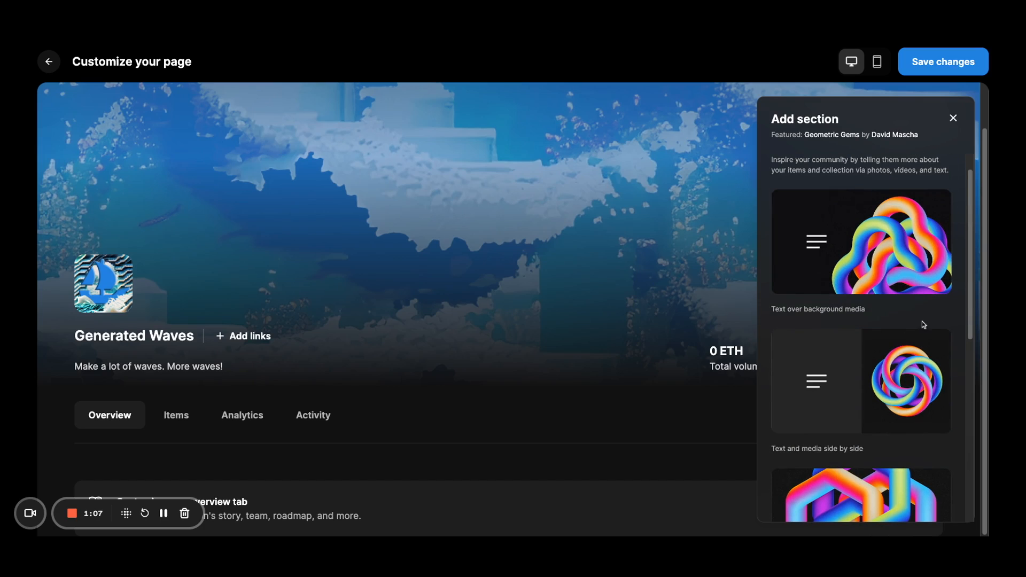
pyautogui.moveTo(842, 430)
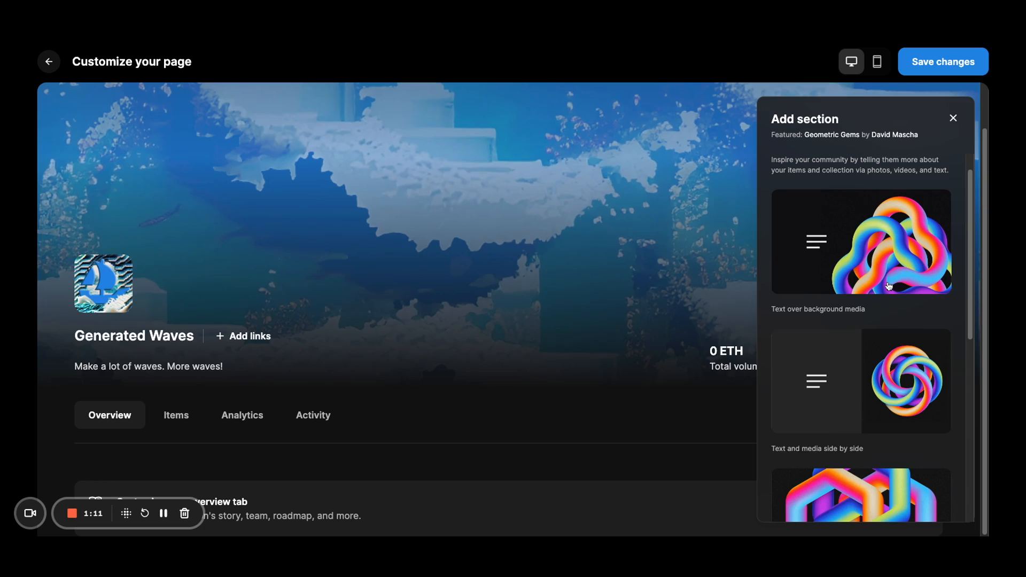
pyautogui.scroll(-3)
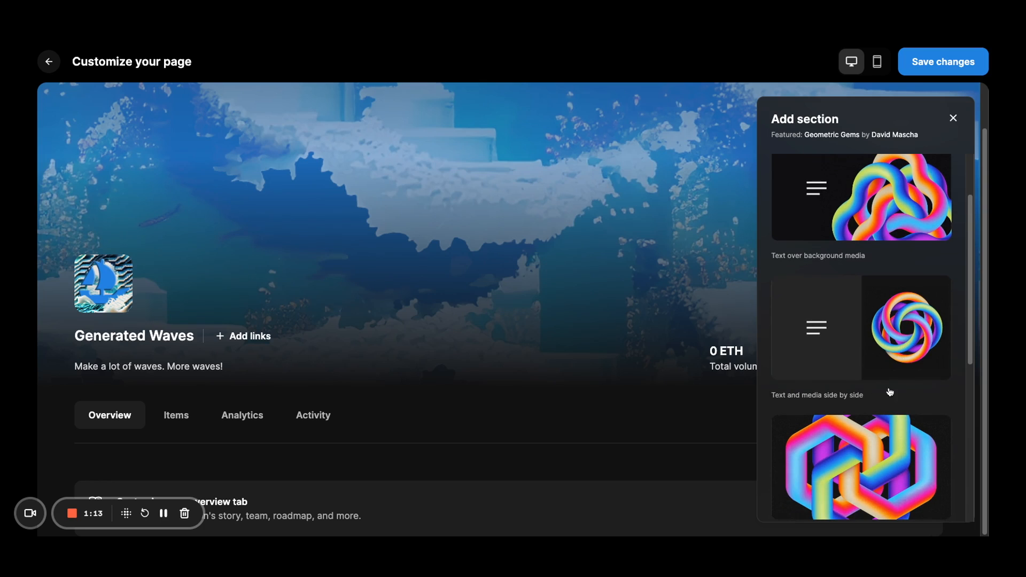
pyautogui.scroll(-3)
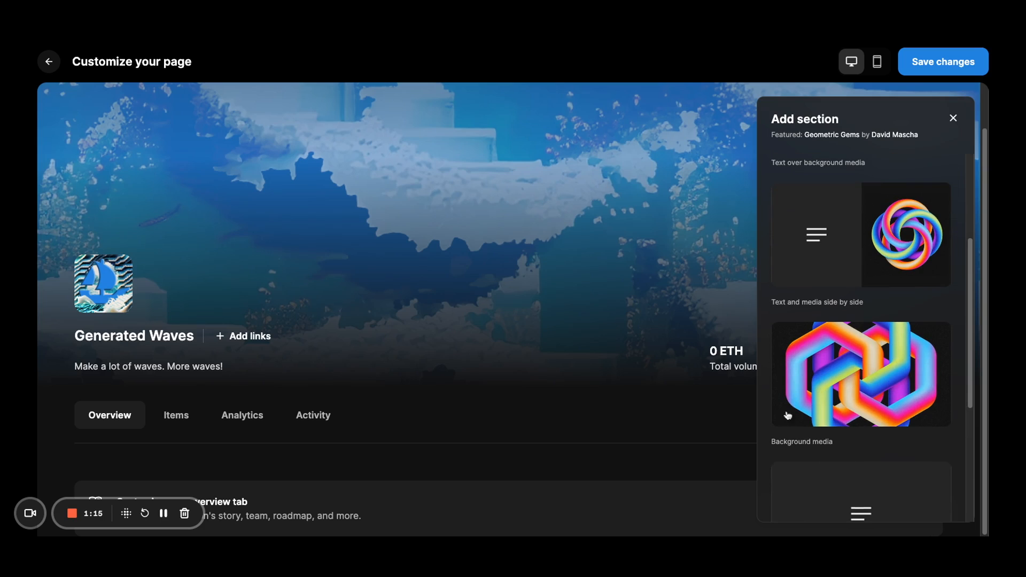
pyautogui.scroll(-3)
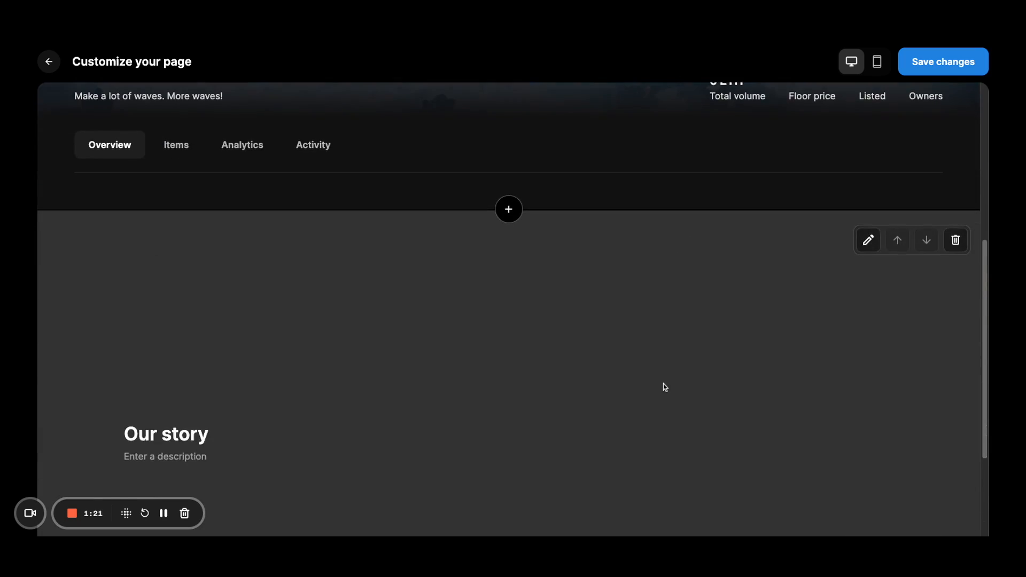
# Retitle the section 'I'm making waves.' and set its description to 'In the ocean!'.
pyautogui.scroll(-3)
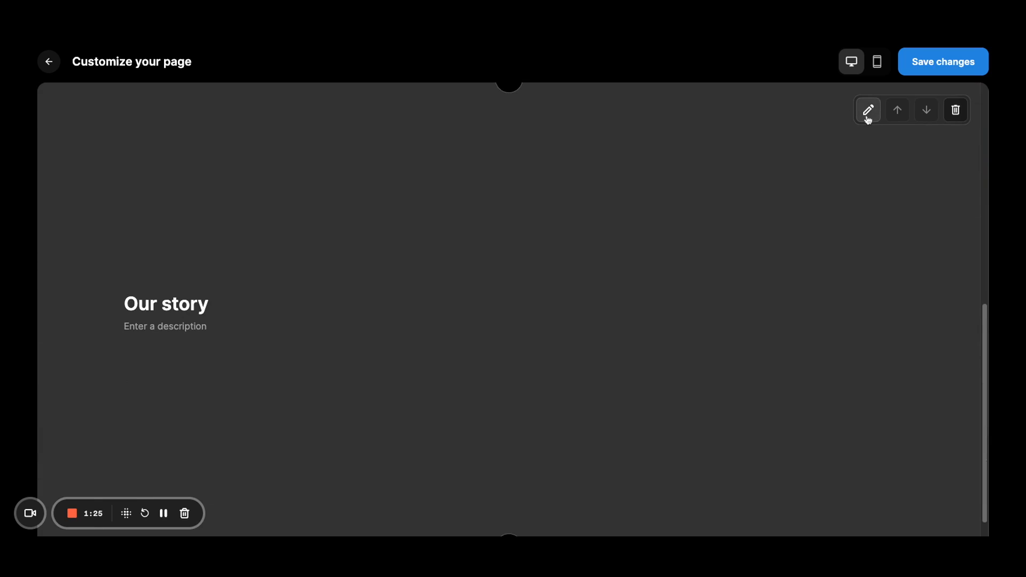
pyautogui.click(867, 109)
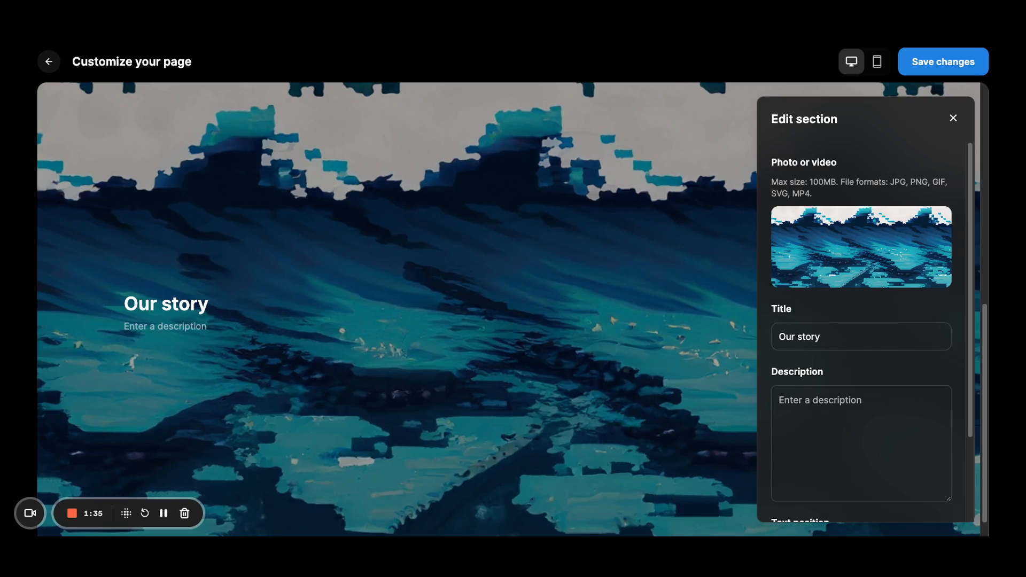
pyautogui.doubleClick(810, 230)
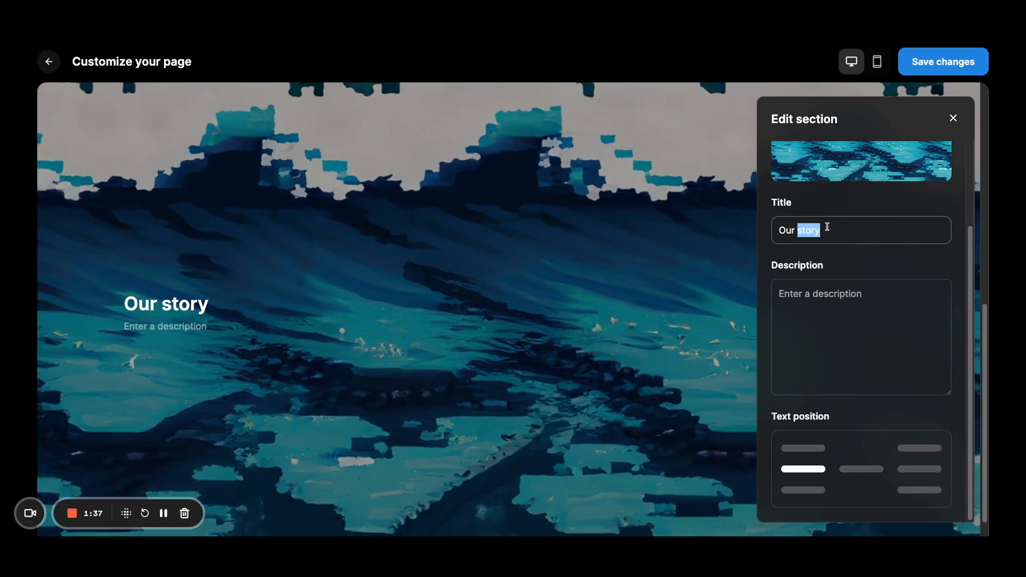
pyautogui.write("I'm making waves.")
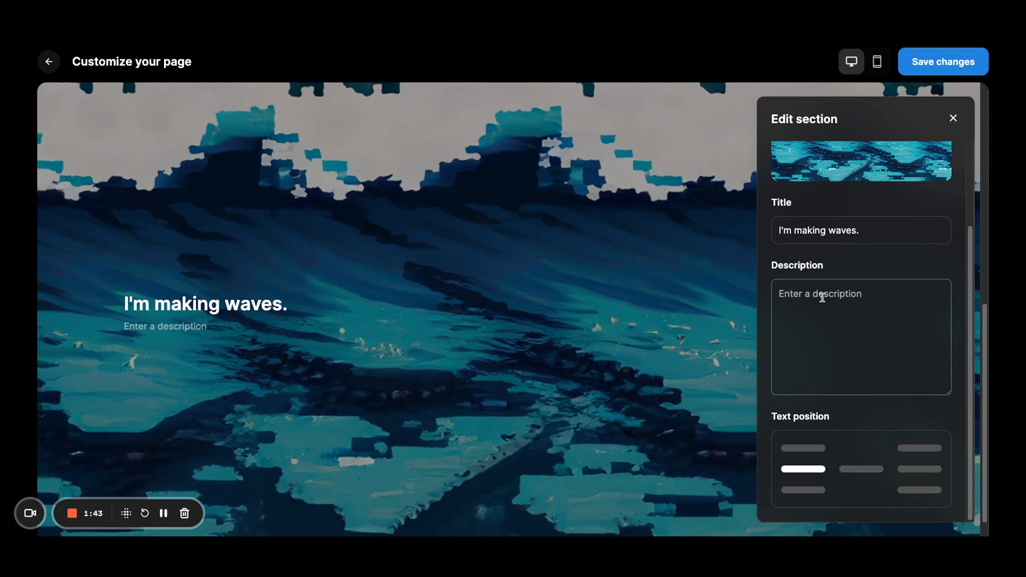
pyautogui.write('In the e ocean!')
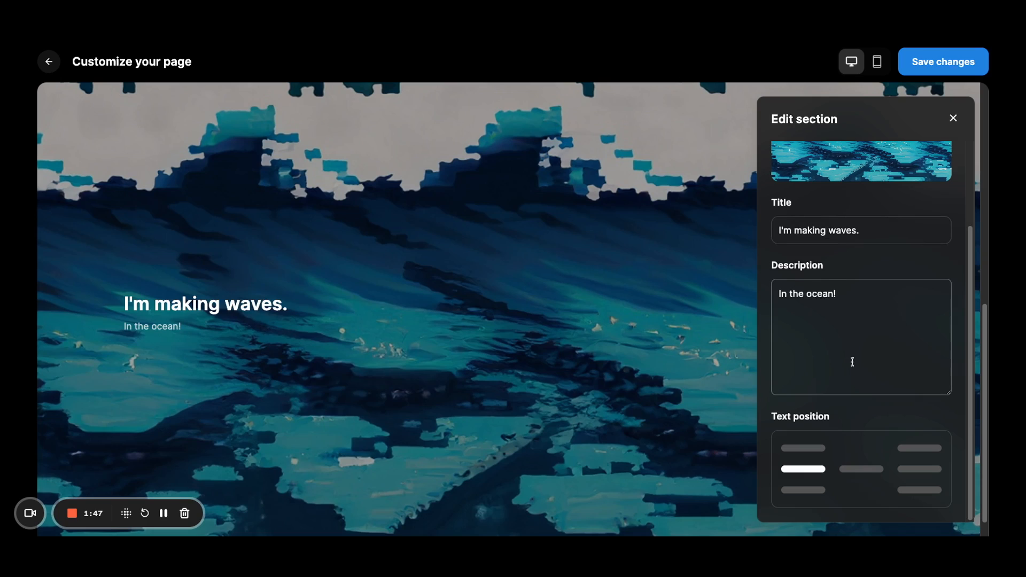
pyautogui.moveTo(791, 426)
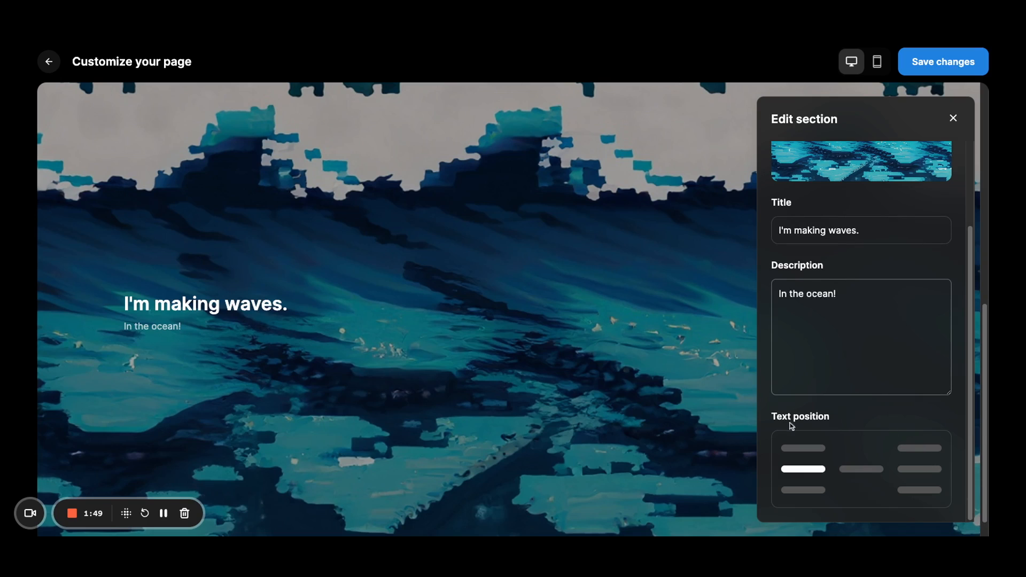
pyautogui.moveTo(827, 426)
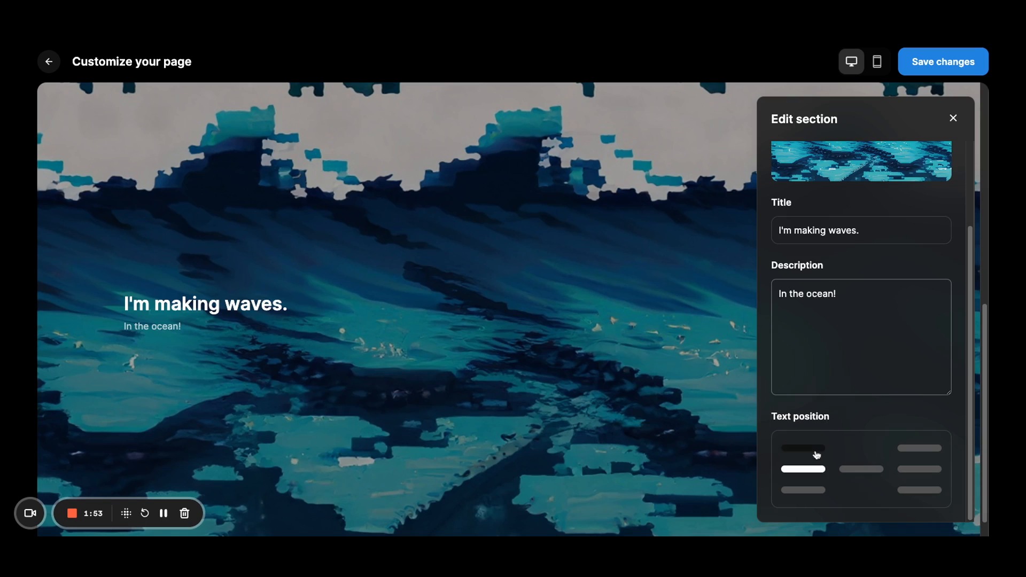
# Try bottom-left and centre text positions, settling on left-middle for the banner text.
pyautogui.click(803, 491)
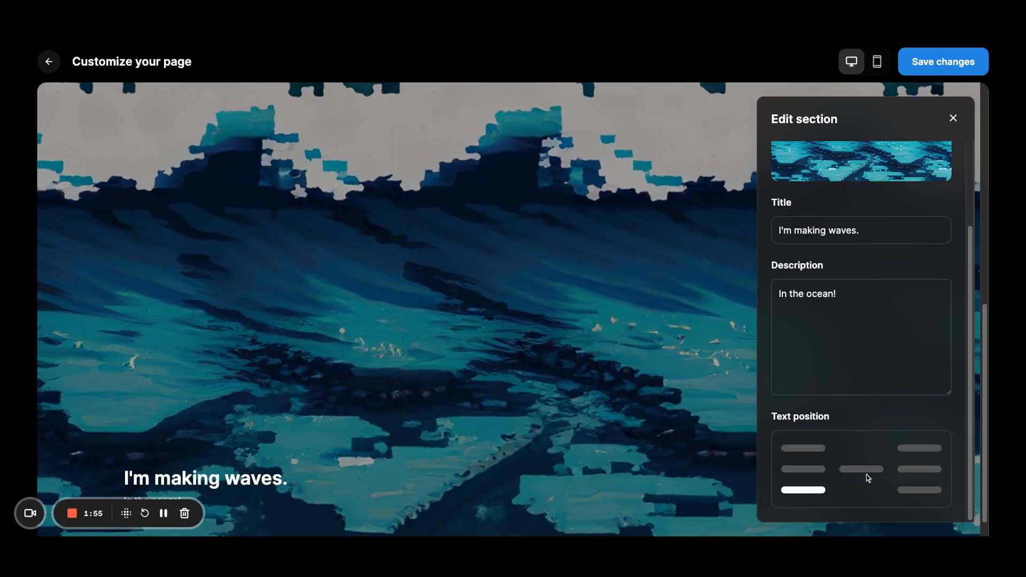
pyautogui.click(861, 469)
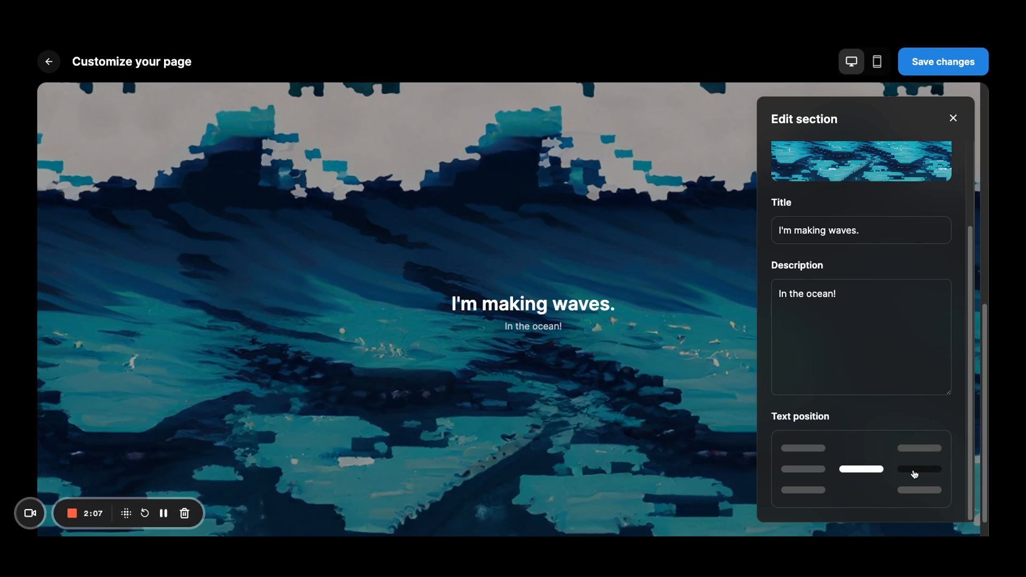
pyautogui.click(802, 470)
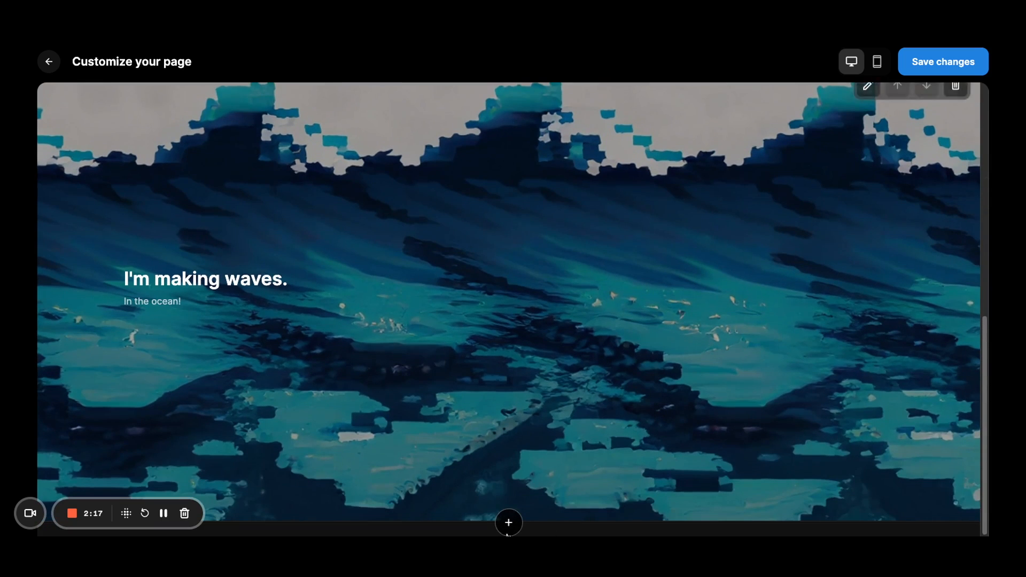
# Start a new section below the banner and browse down to the Carousel layouts.
pyautogui.click(509, 523)
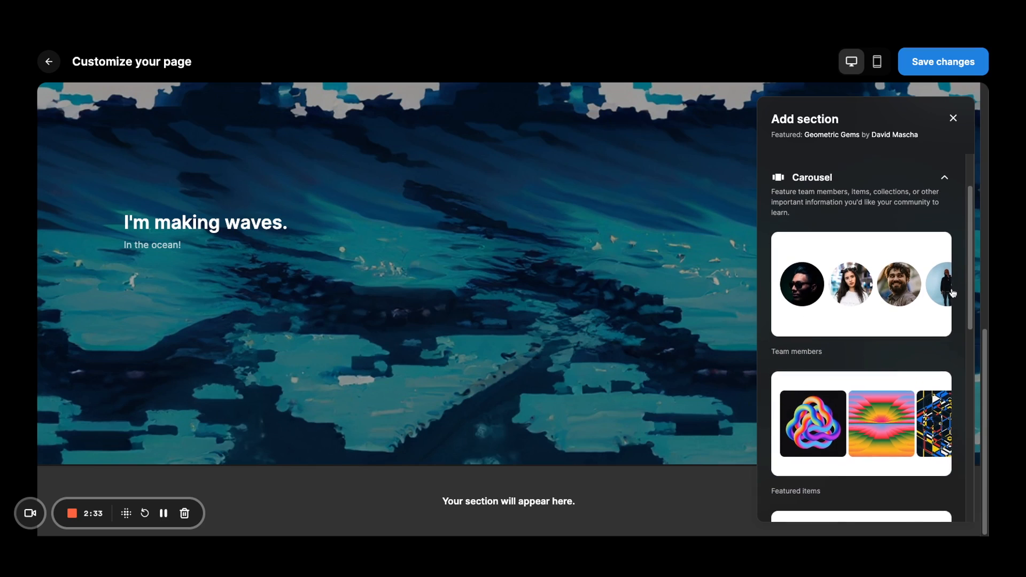
pyautogui.scroll(-3)
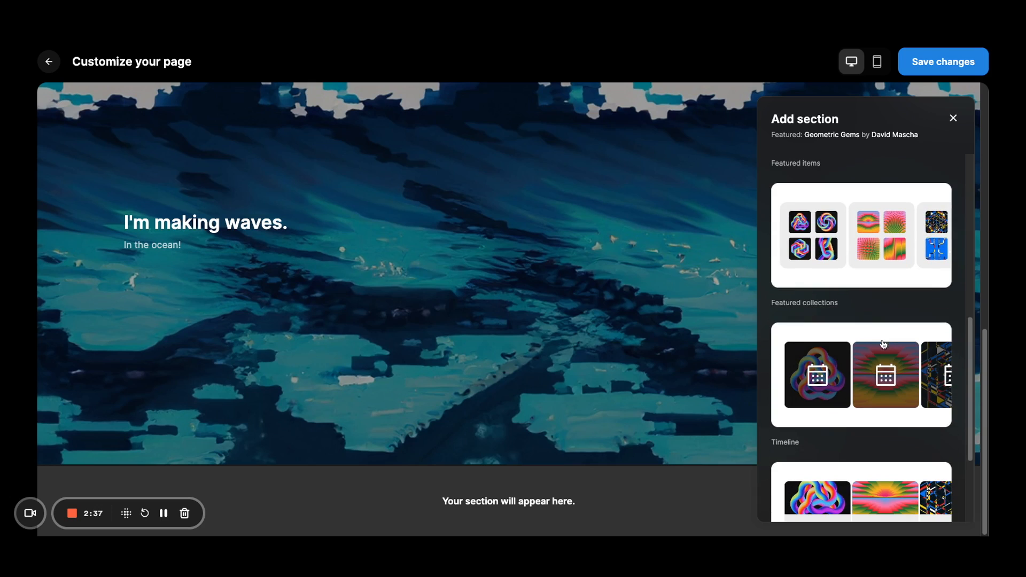
pyautogui.scroll(-3)
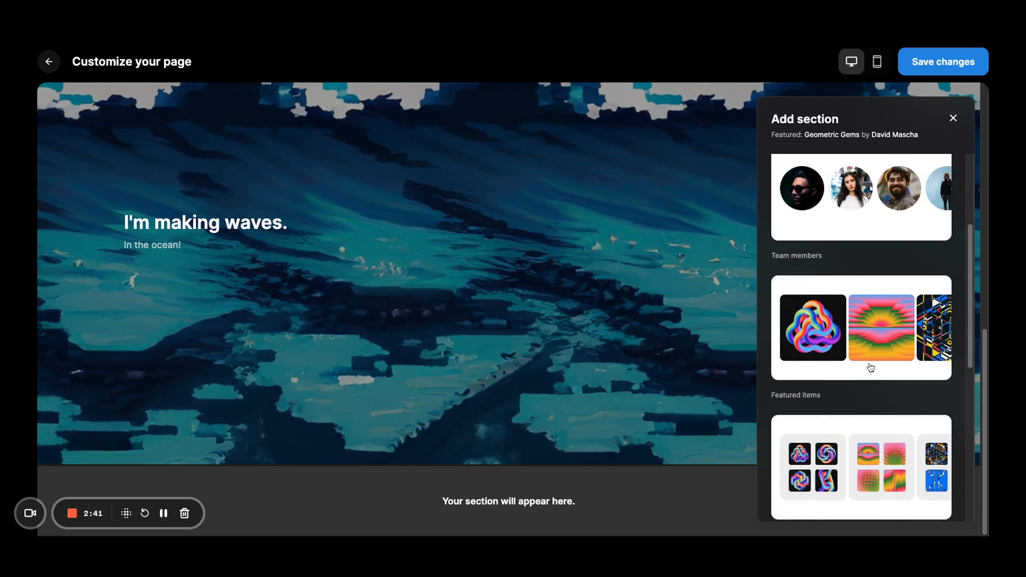
pyautogui.scroll(-3)
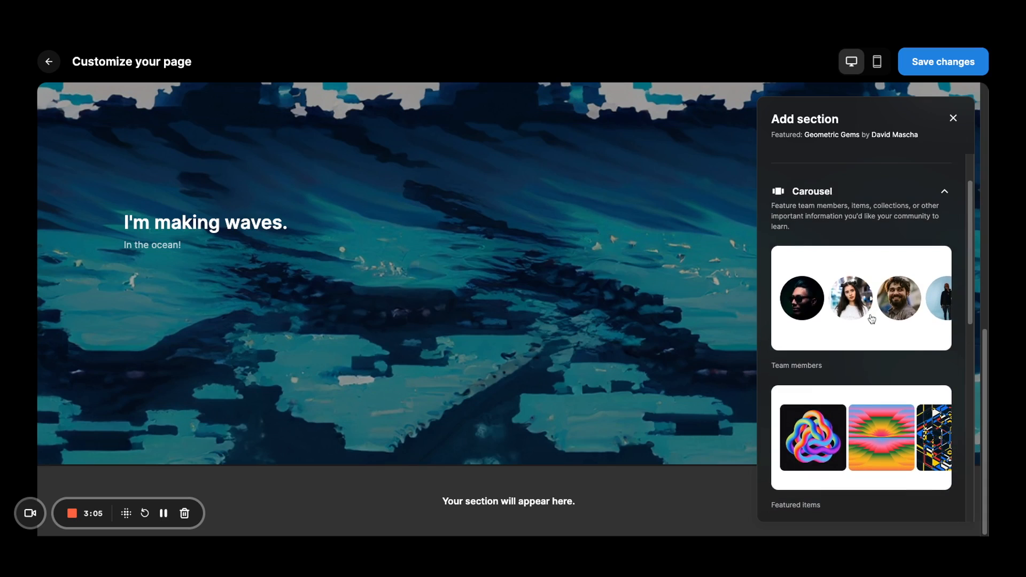
# Insert a Team members carousel and add a second placeholder member.
pyautogui.click(861, 298)
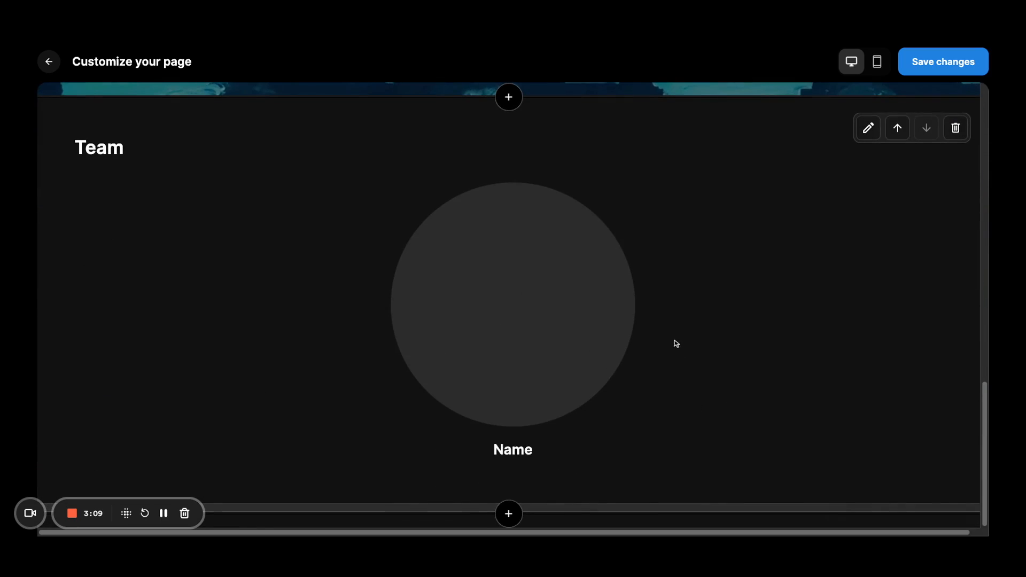
pyautogui.click(868, 127)
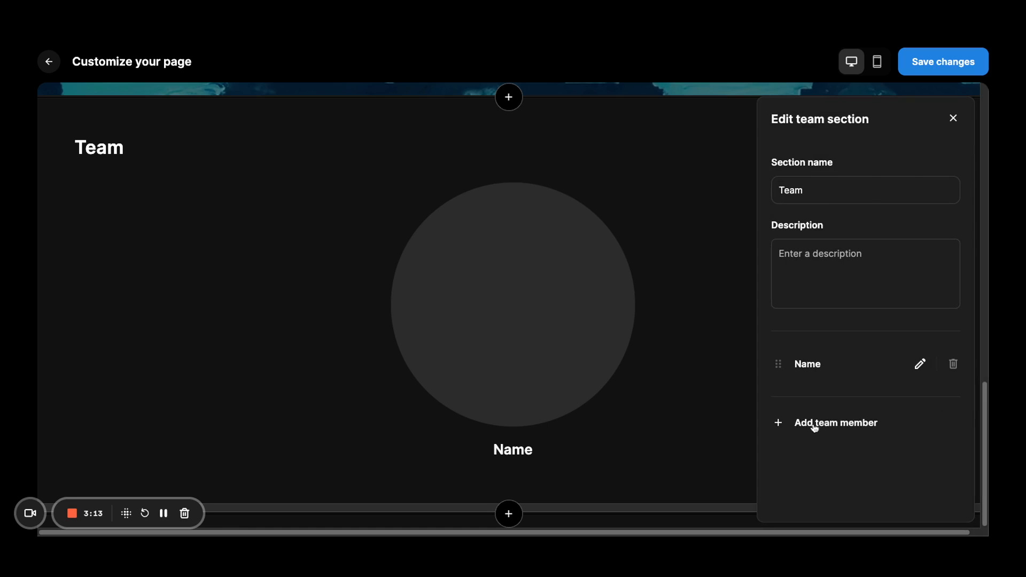
pyautogui.click(835, 423)
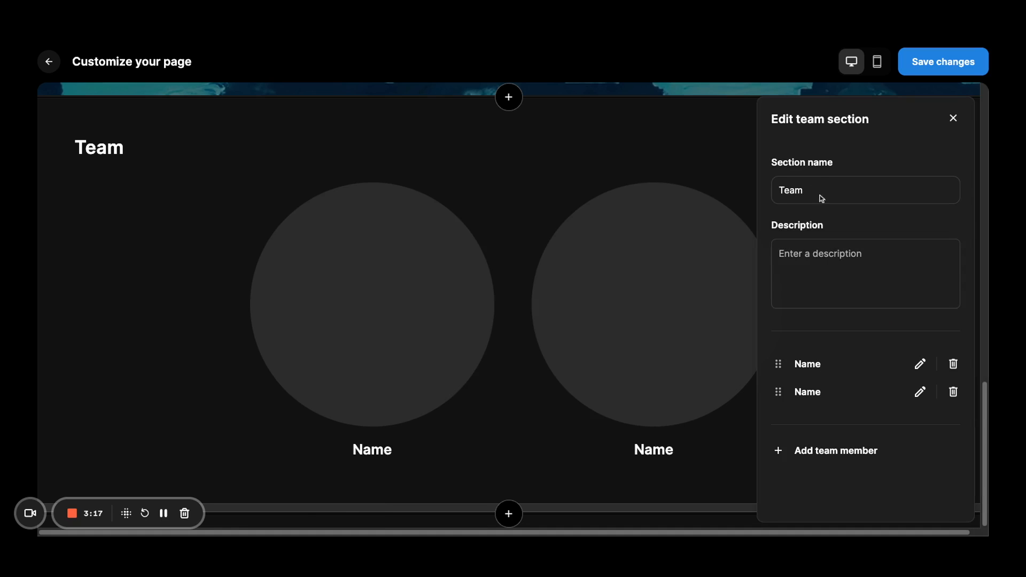
# Set the first member to Nana, Chief Artist, with a wave photo and bio 'Hi! I'm Nana.'.
pyautogui.click(919, 363)
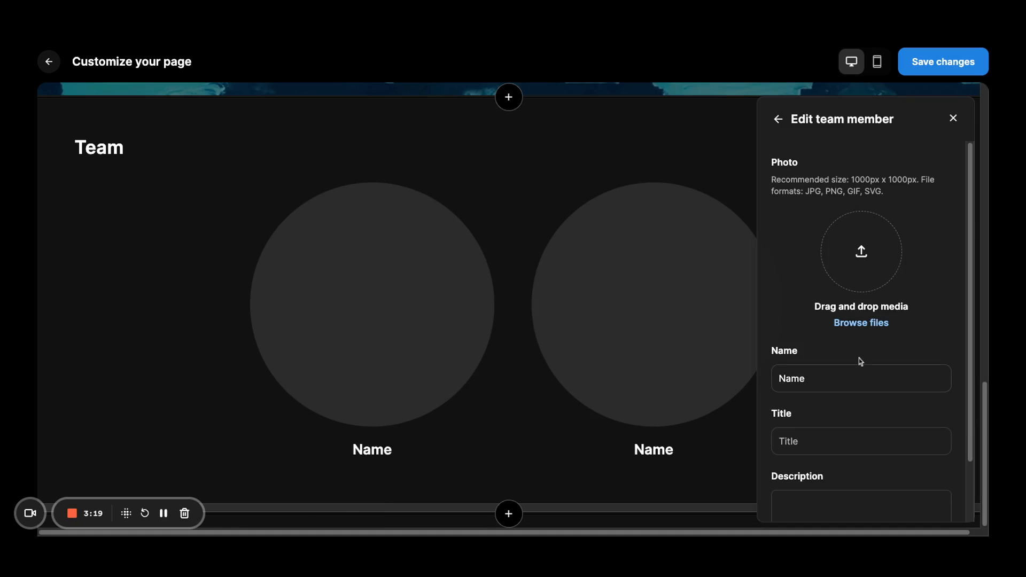
pyautogui.click(860, 378)
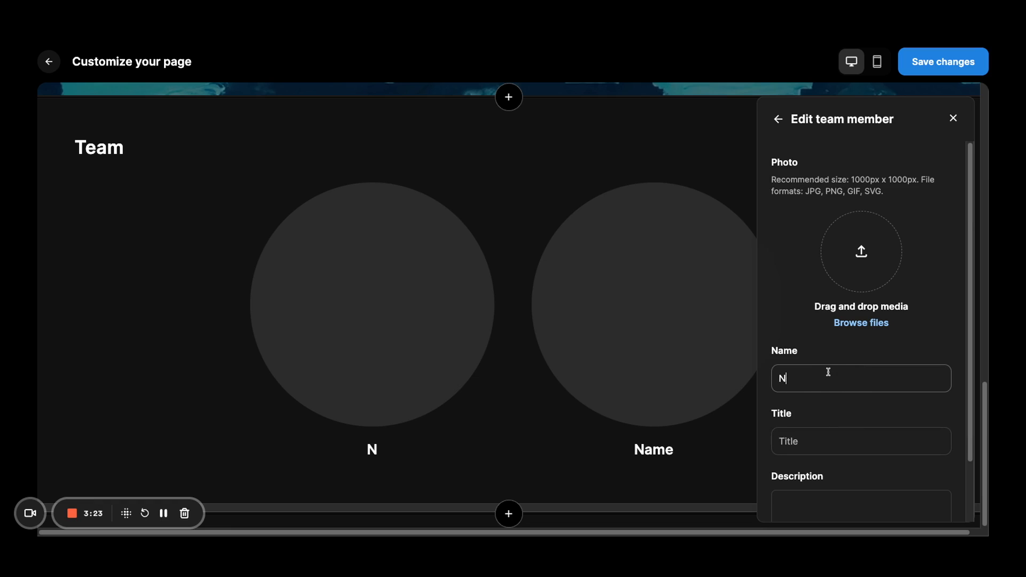
pyautogui.write('ana')
pyautogui.click(862, 441)
pyautogui.write('Chief Artist')
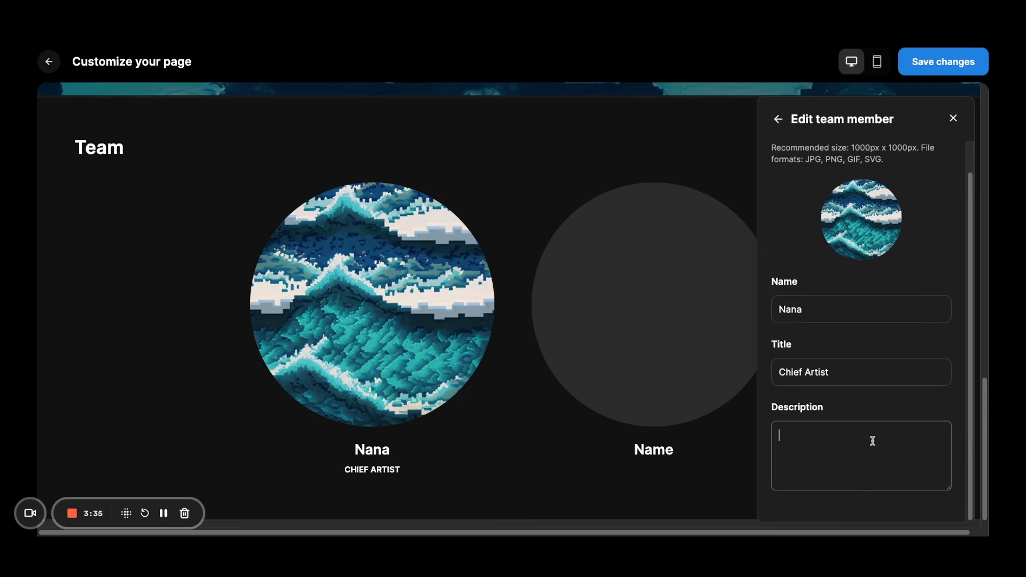
pyautogui.write("Hi! I'm Nana.")
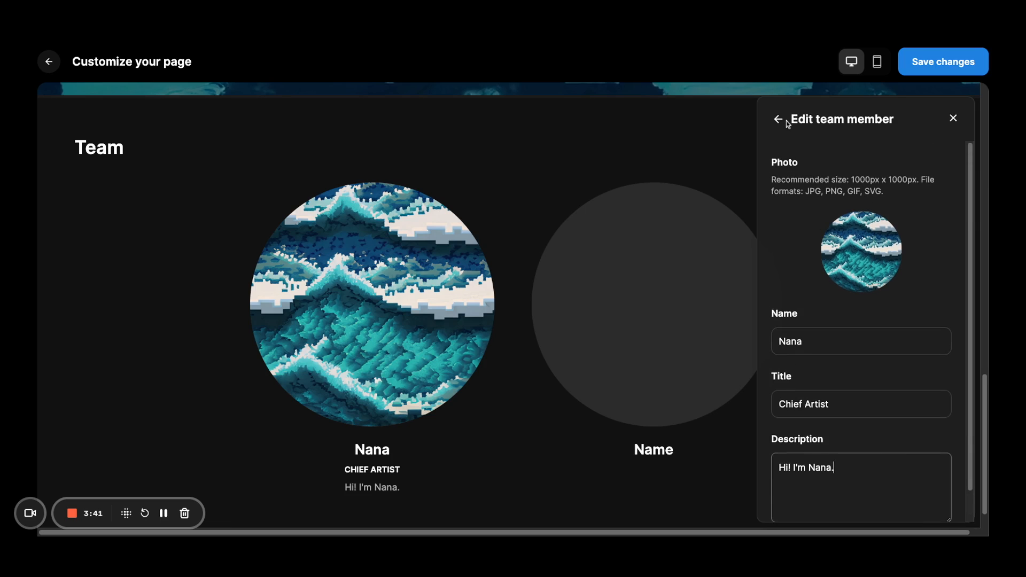
# Delete the empty second team member so only Nana remains, and finish editing the Team section.
pyautogui.click(778, 119)
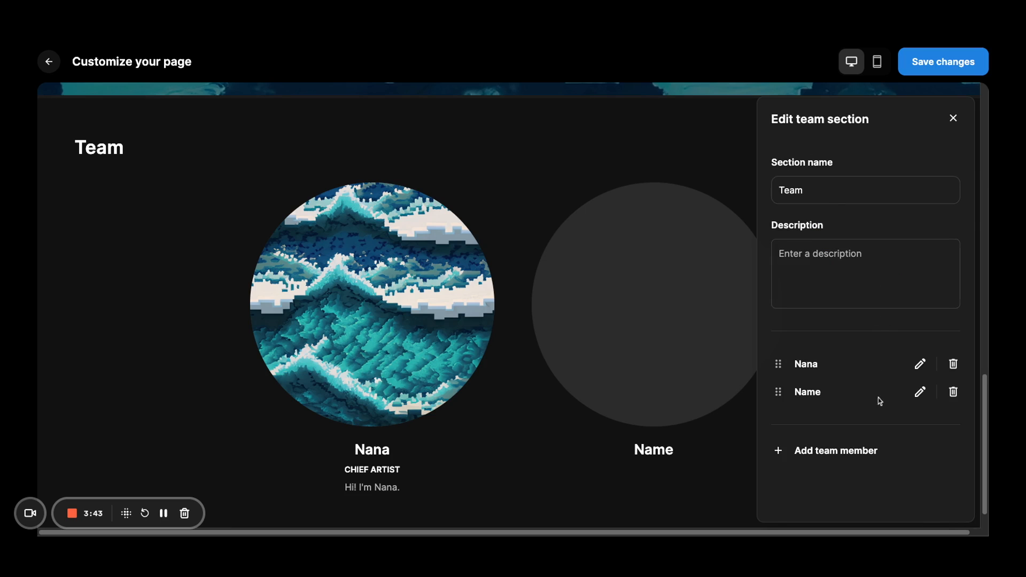
pyautogui.click(953, 391)
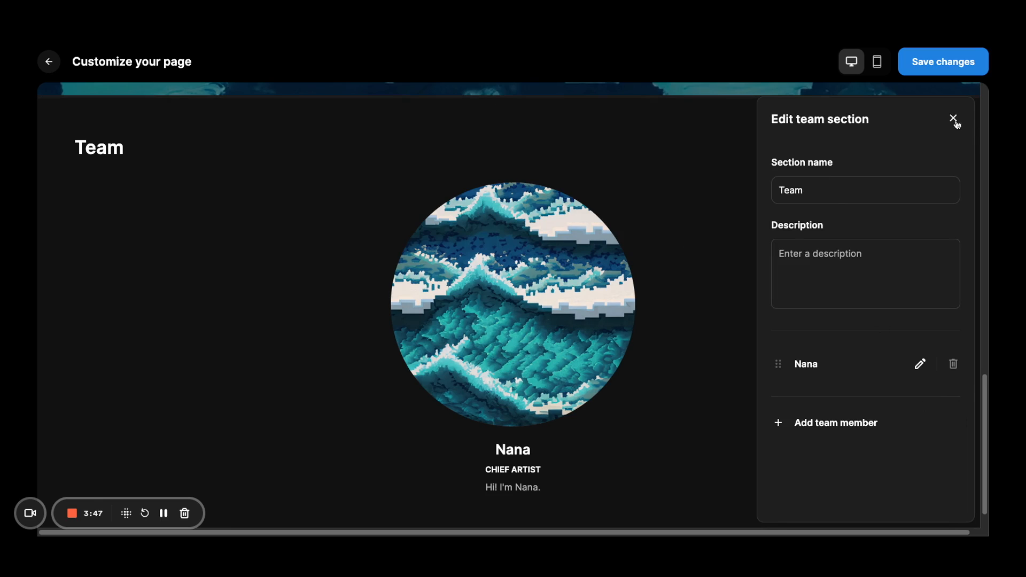
pyautogui.click(954, 119)
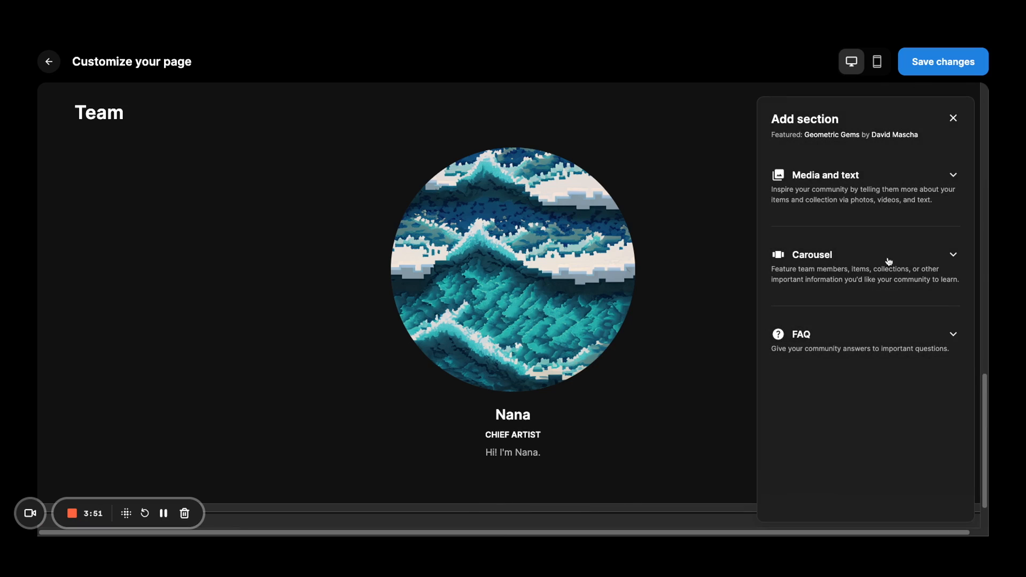
# Select the Blue Waves collection so wave 5, Blue Waves 2 and Blue Waves 1 are featured.
pyautogui.click(813, 254)
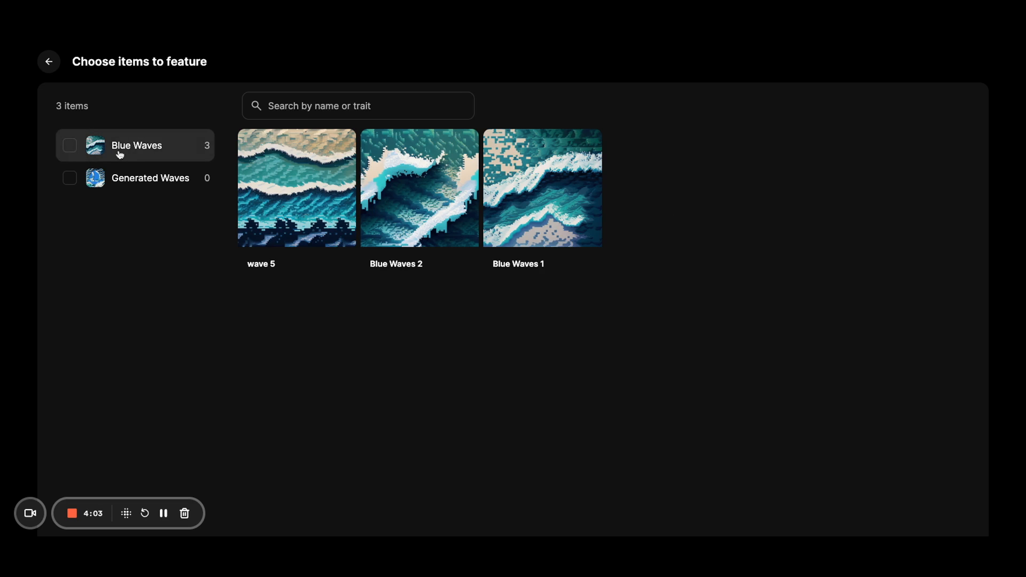
pyautogui.click(70, 146)
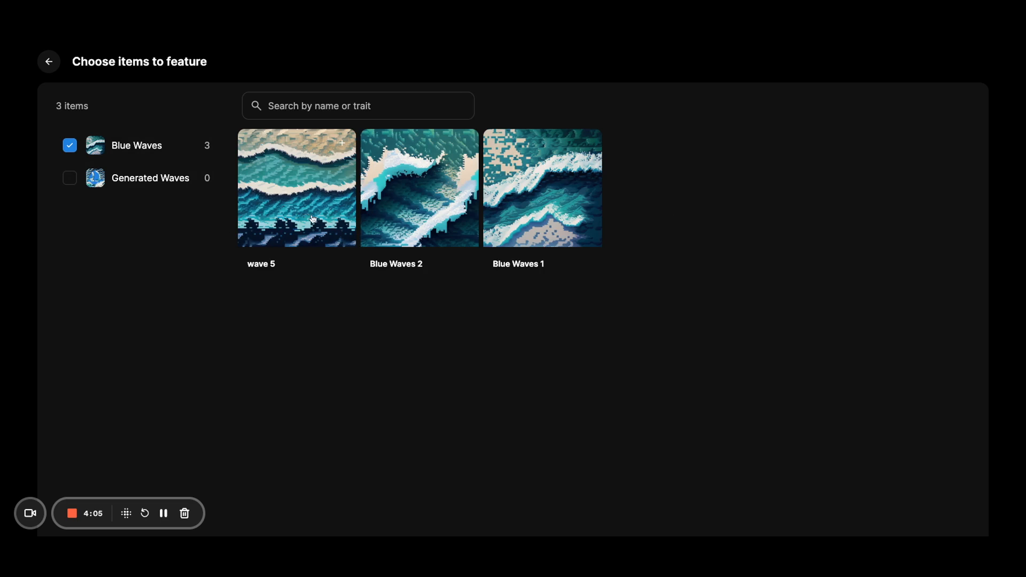
pyautogui.click(296, 188)
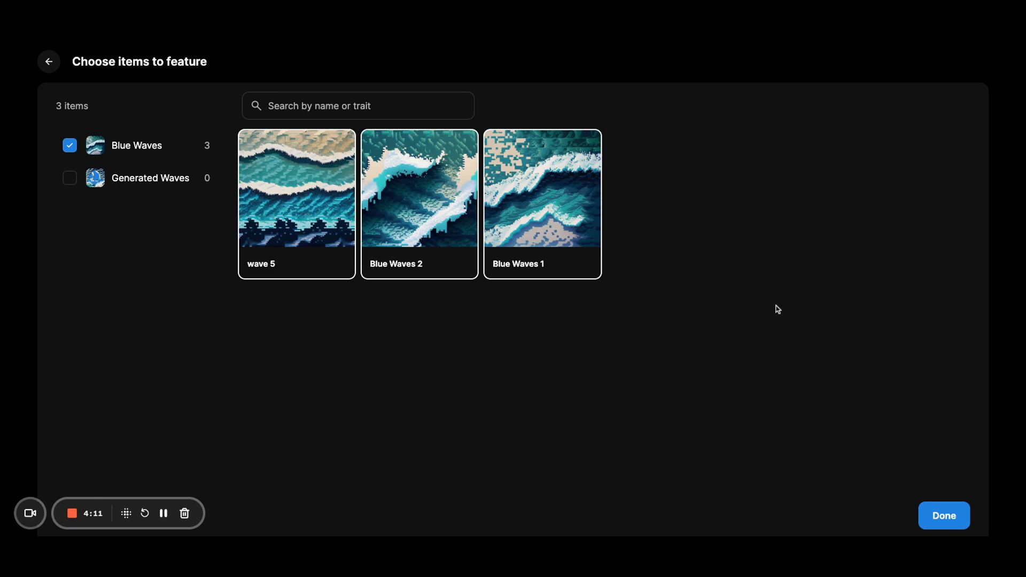
pyautogui.moveTo(567, 268)
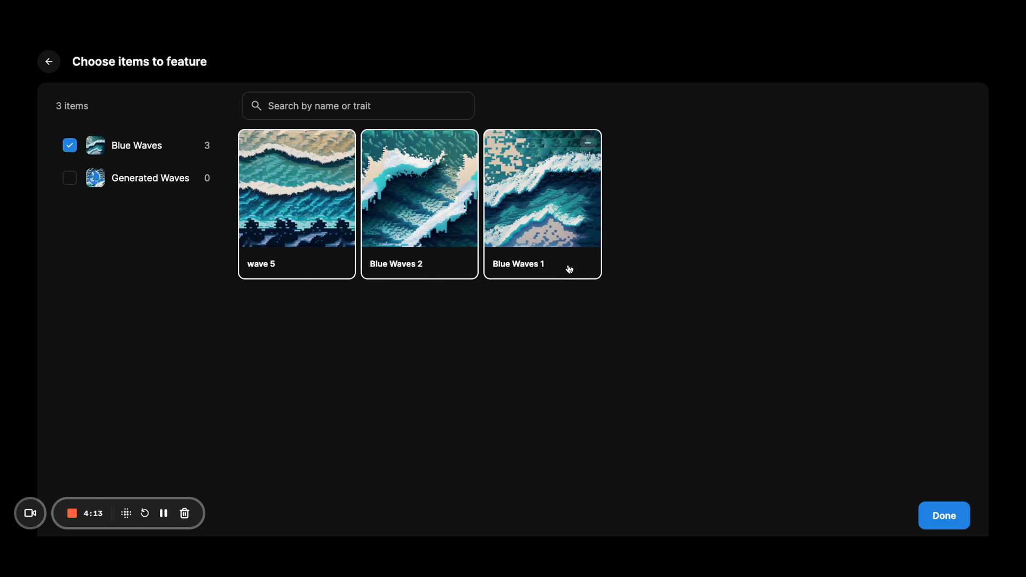
pyautogui.moveTo(719, 296)
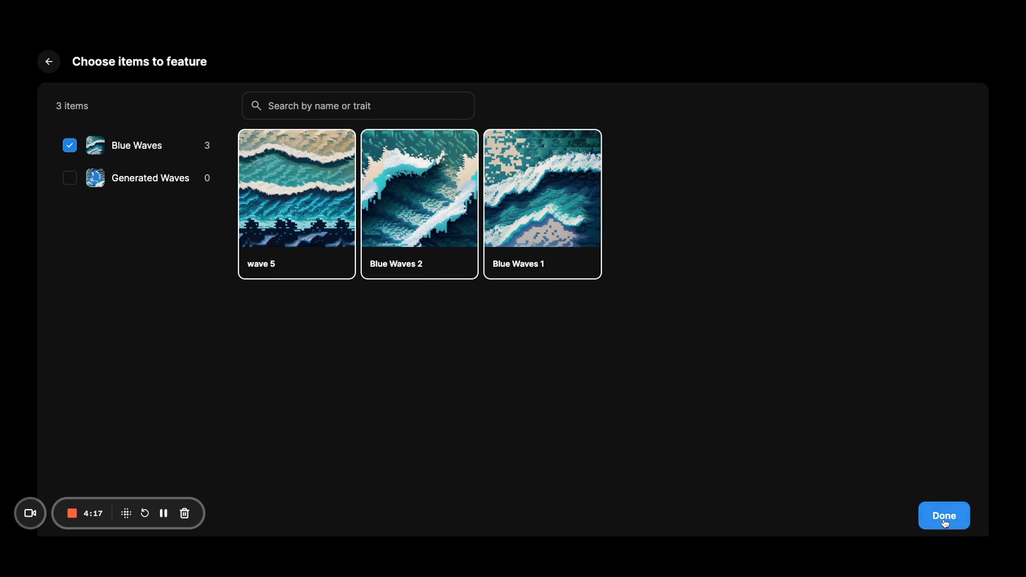
# Check the Featured items section settings showing the three Blue Waves items, then dismiss them.
pyautogui.click(943, 516)
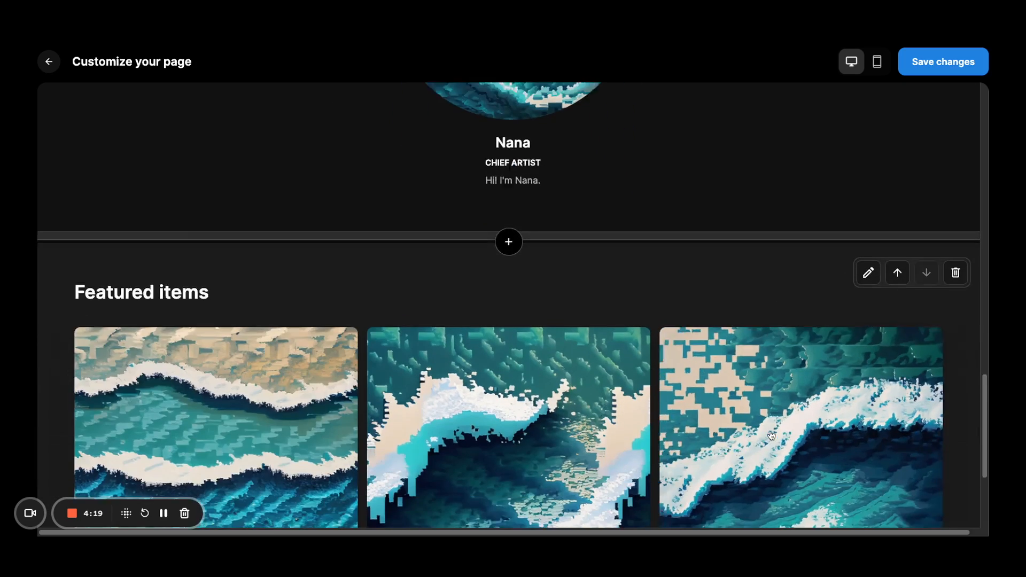
pyautogui.scroll(-3)
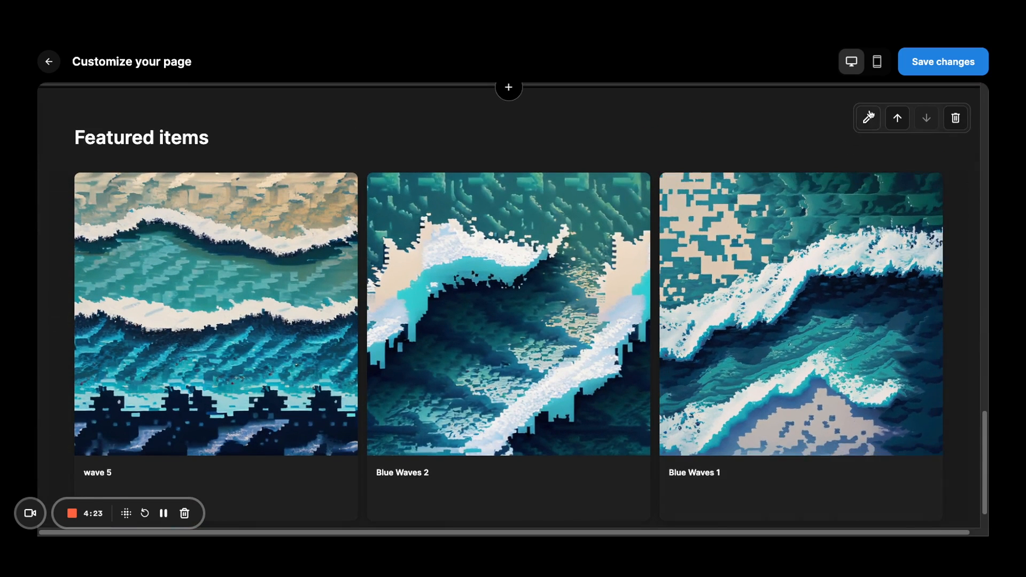
pyautogui.click(868, 117)
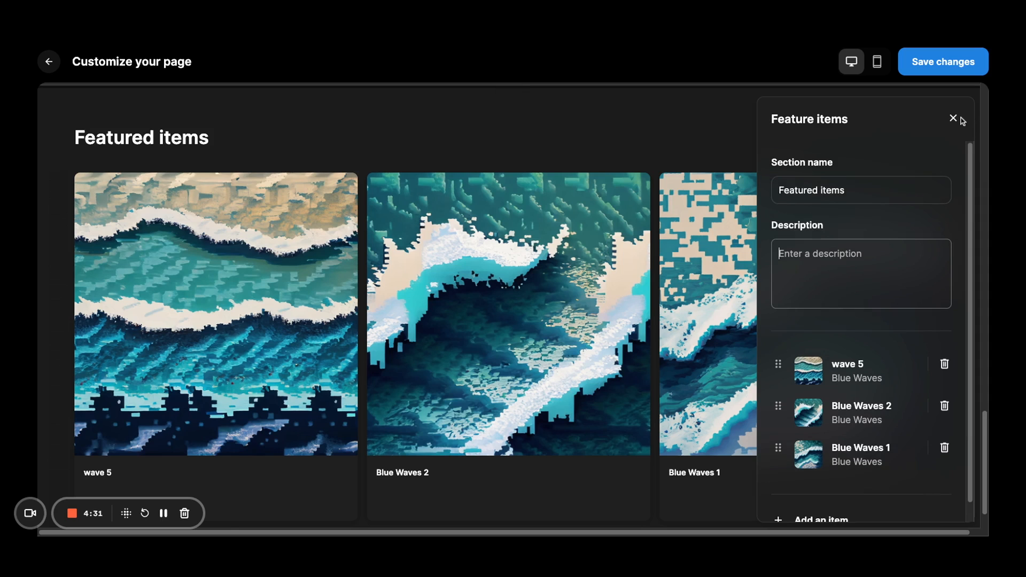
pyautogui.click(954, 119)
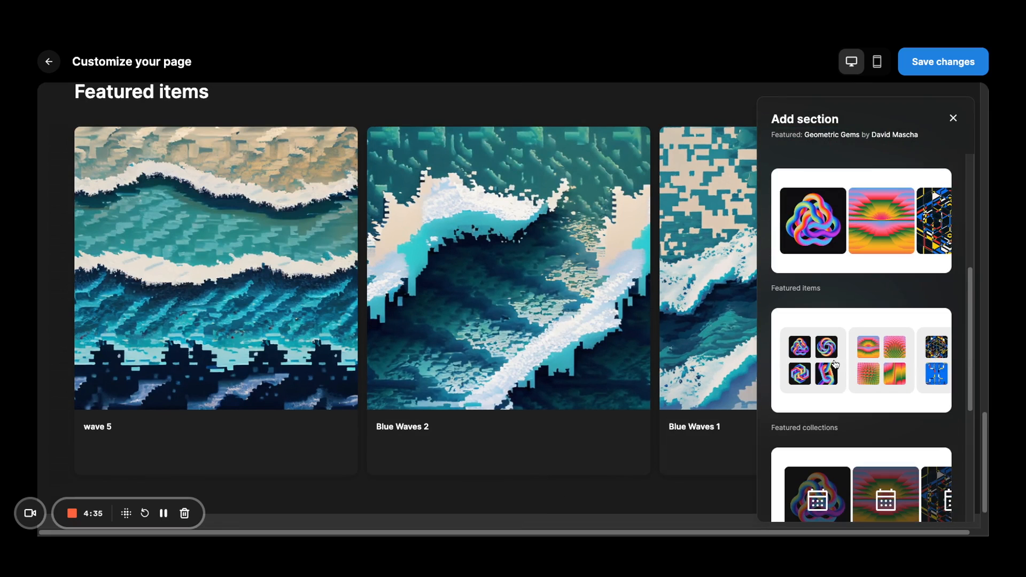
# Insert a Featured collections section listing Blue Waves and Generated Waves.
pyautogui.click(862, 360)
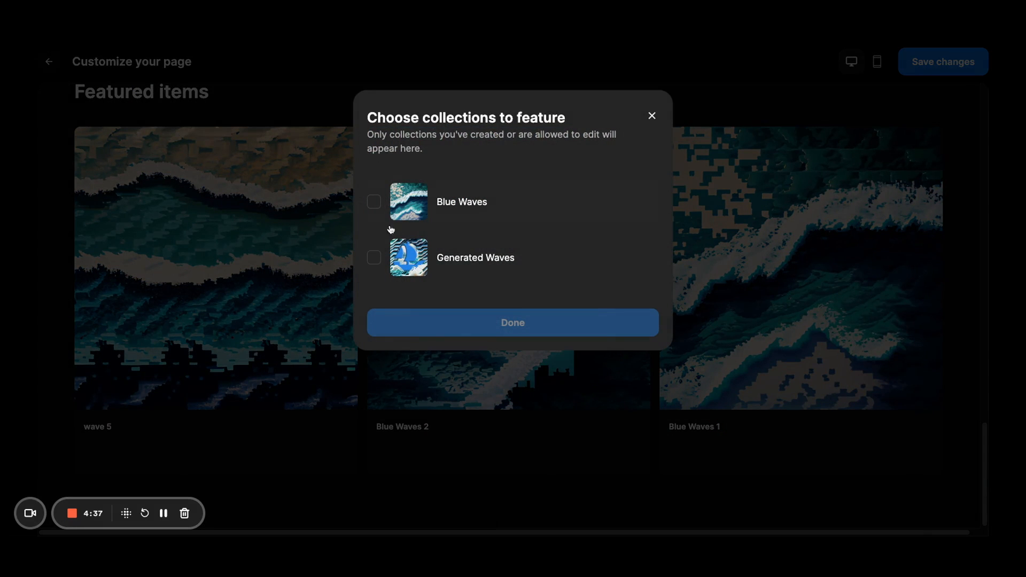
pyautogui.click(374, 202)
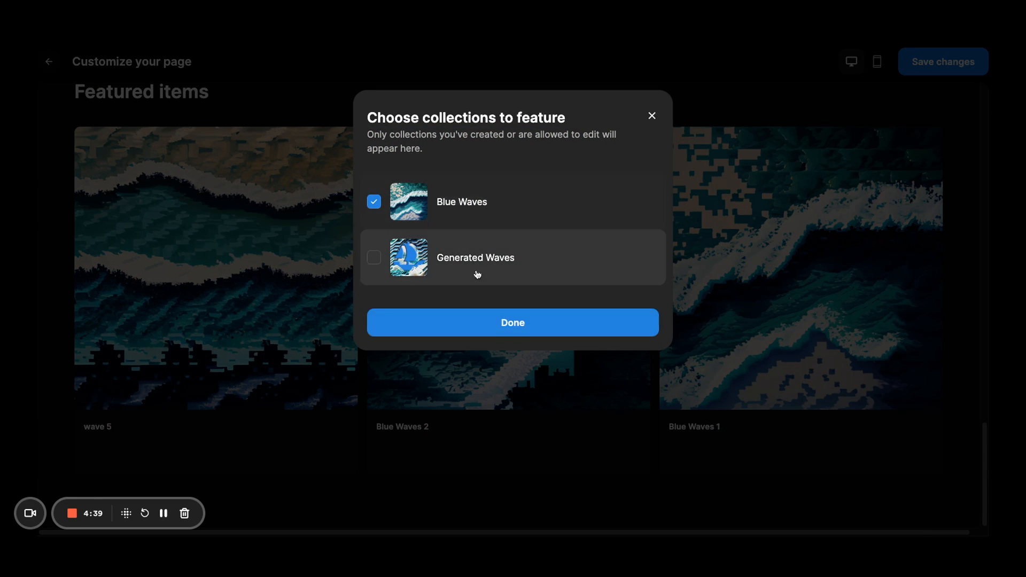
pyautogui.click(374, 258)
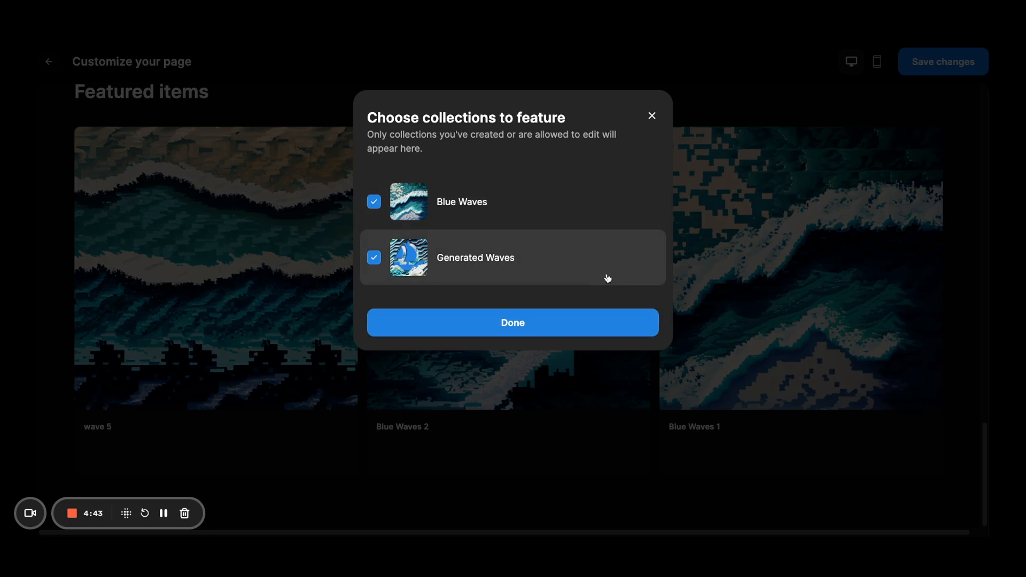
pyautogui.click(513, 321)
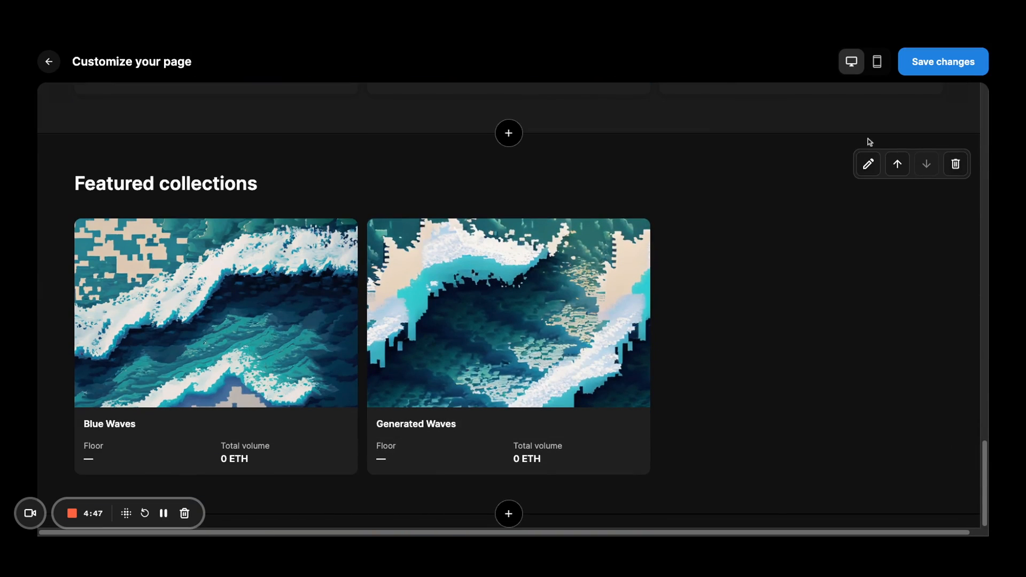
# Name the section 'Related Collections' with description 'Talk about the collection.'.
pyautogui.click(868, 164)
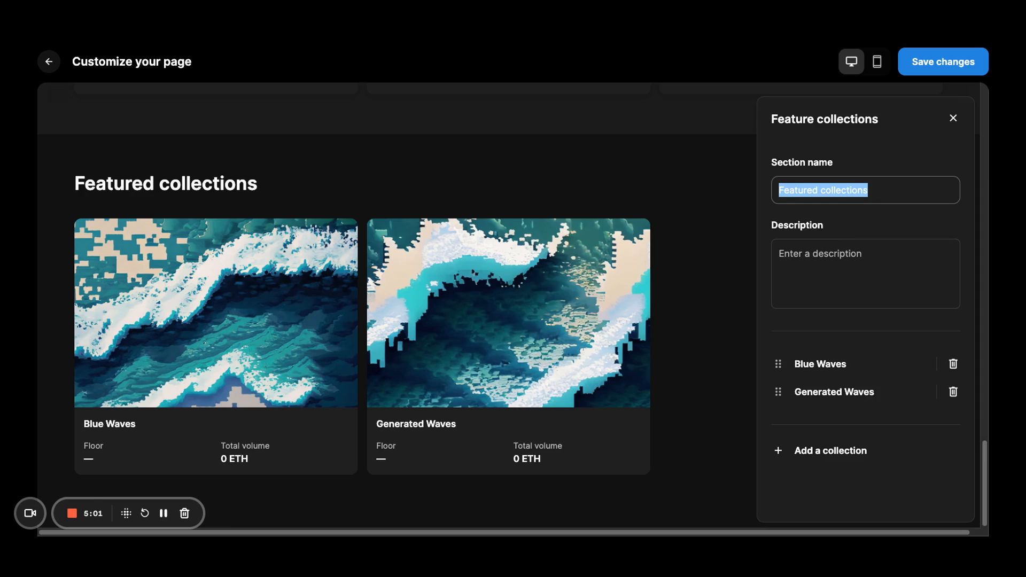
pyautogui.write('Related Colle')
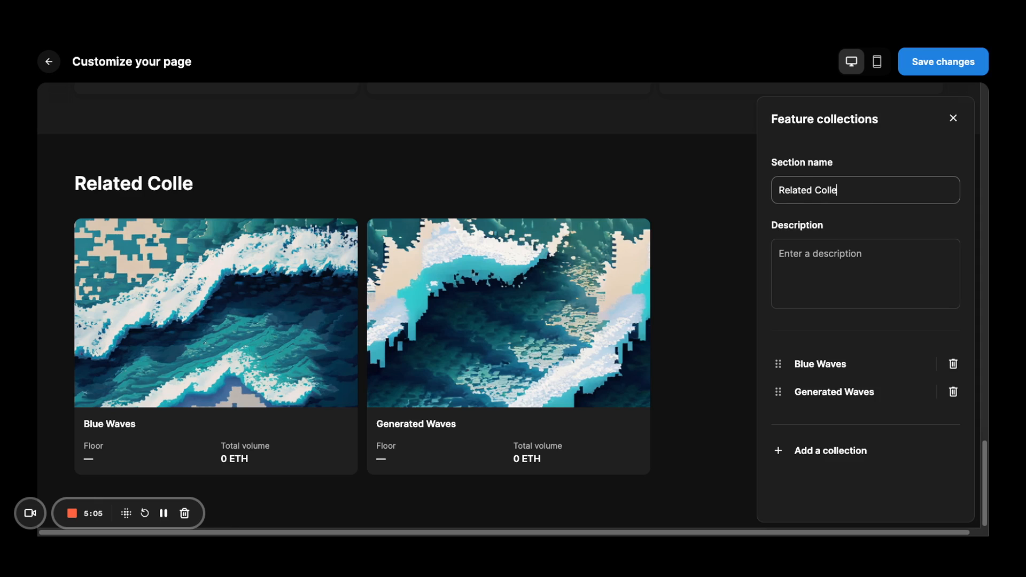
pyautogui.write('ctions')
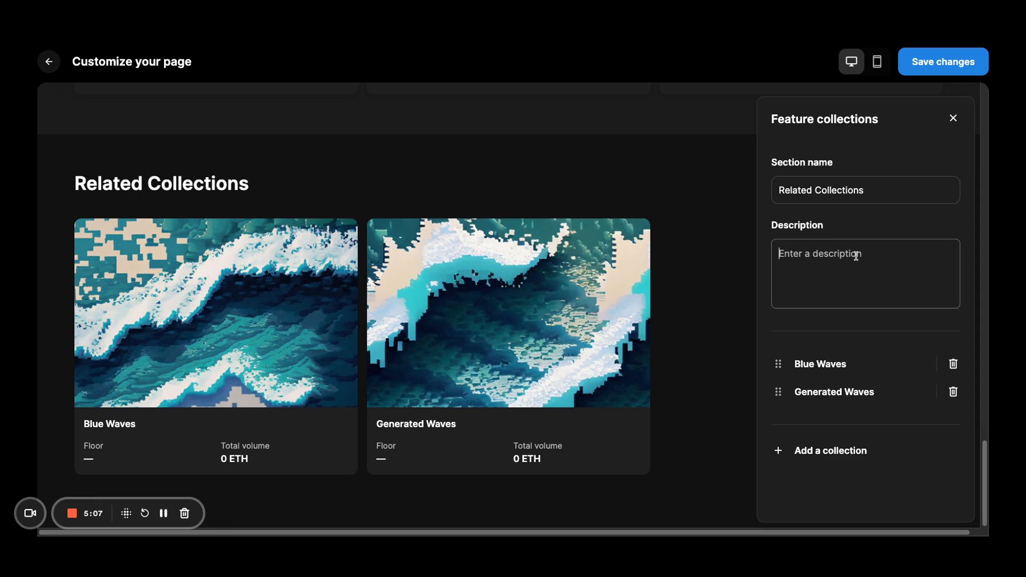
pyautogui.write('Talk about')
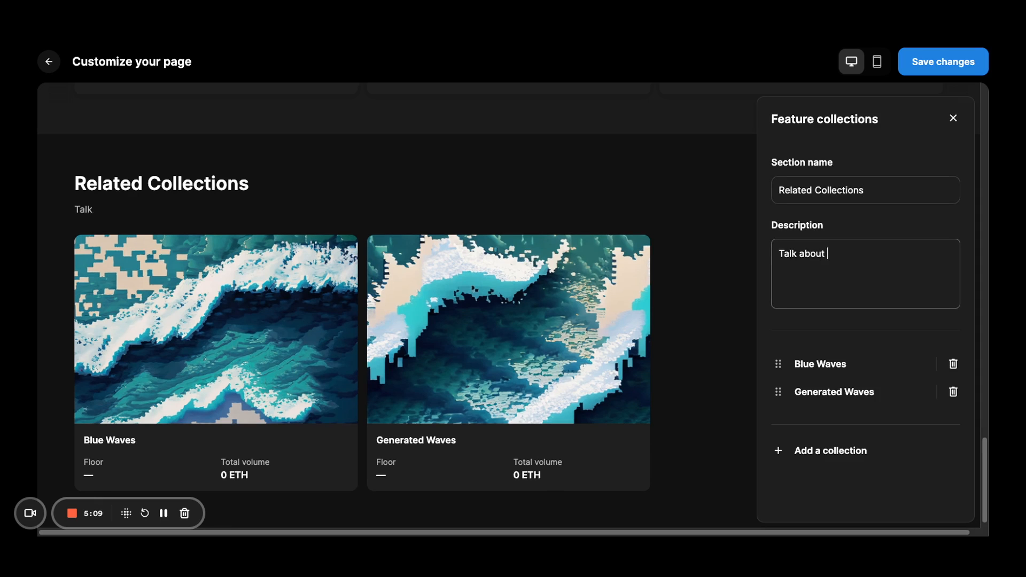
pyautogui.write('the collection.')
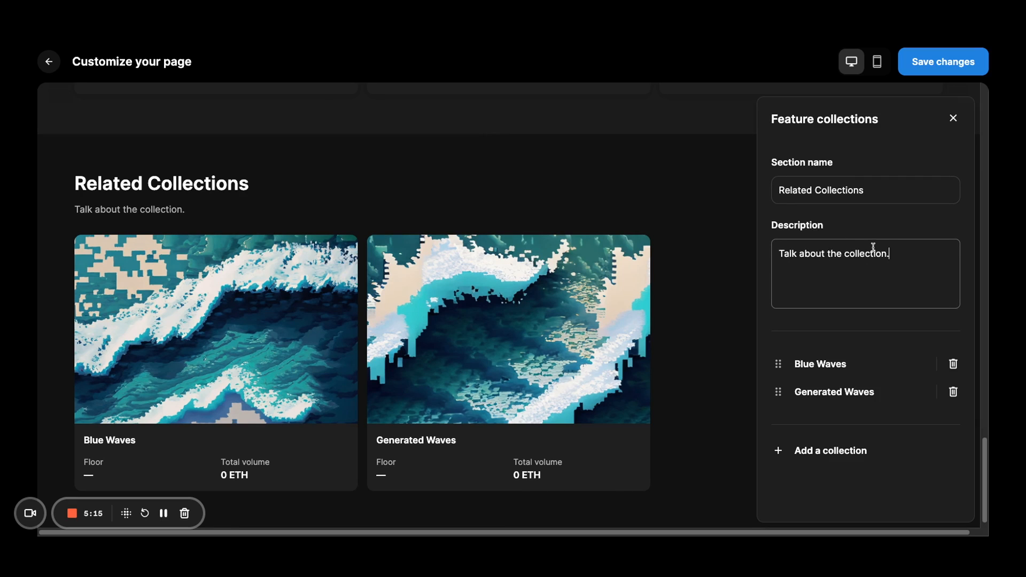
pyautogui.click(952, 119)
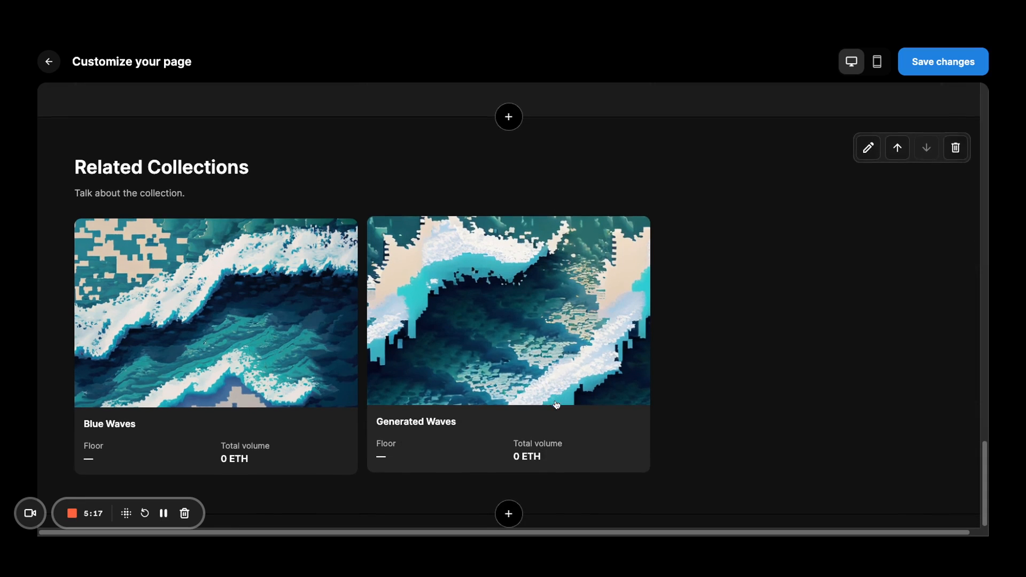
# Insert the Timeline template as a Roadmap section with three TBA milestones.
pyautogui.click(509, 116)
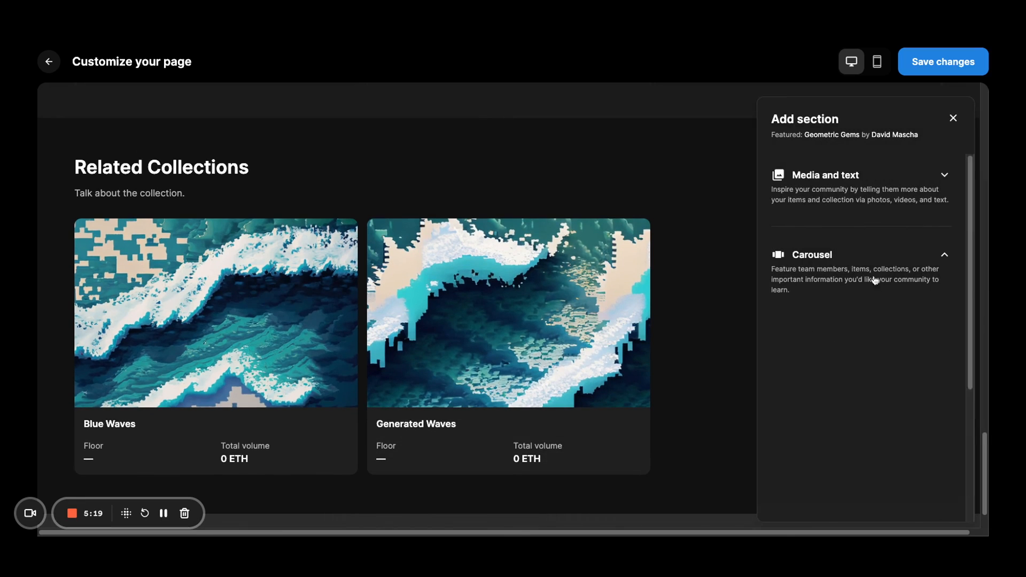
pyautogui.scroll(-3)
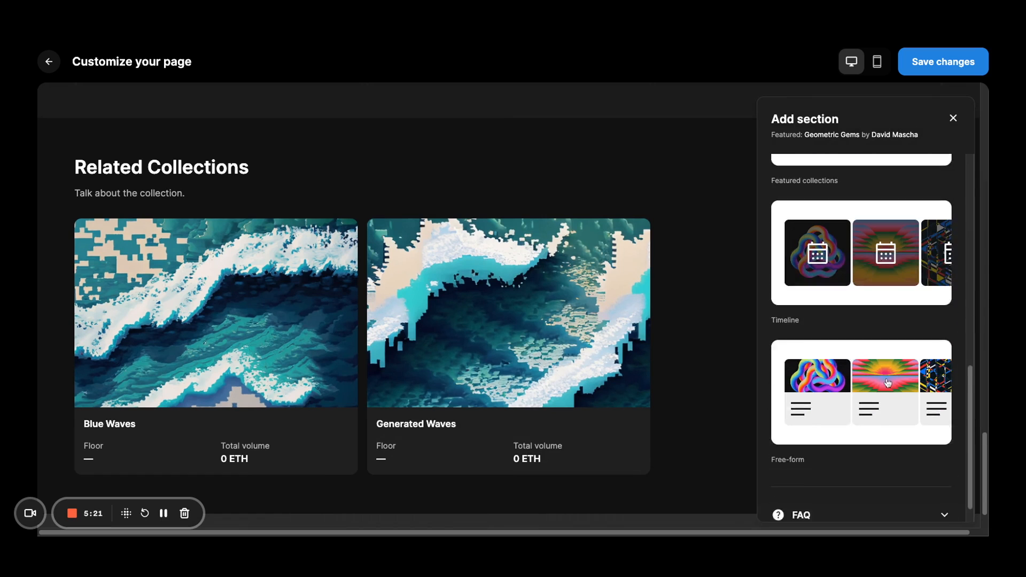
pyautogui.click(953, 118)
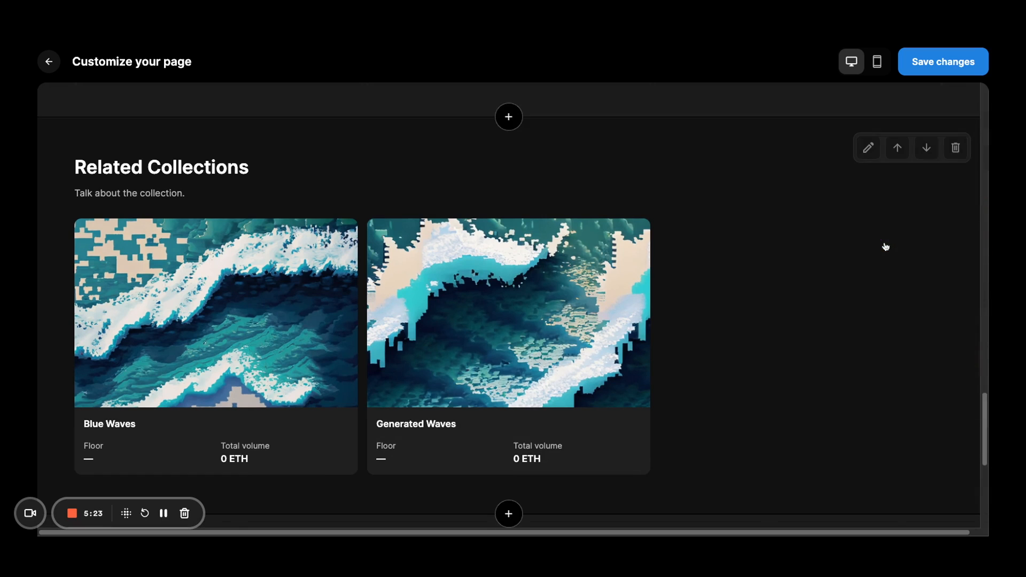
pyautogui.scroll(-3)
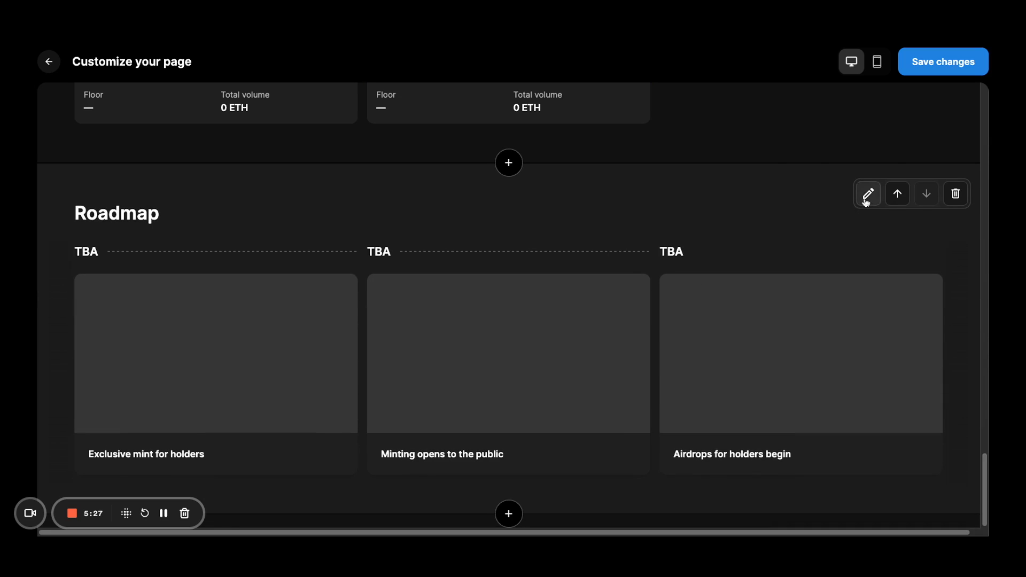
# Give the Roadmap the description 'Hi!' and date its first event Q1.
pyautogui.click(869, 193)
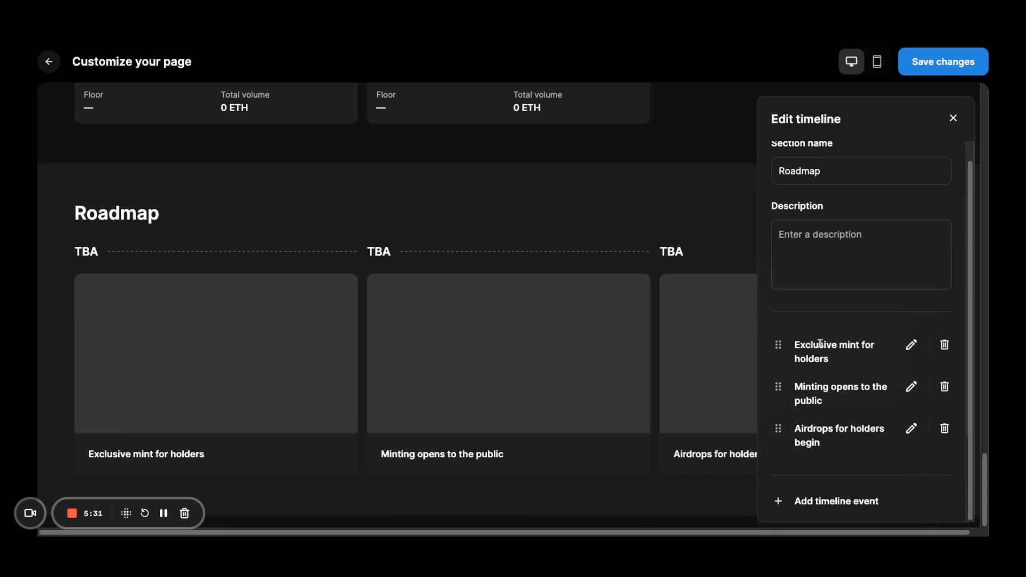
pyautogui.moveTo(797, 156)
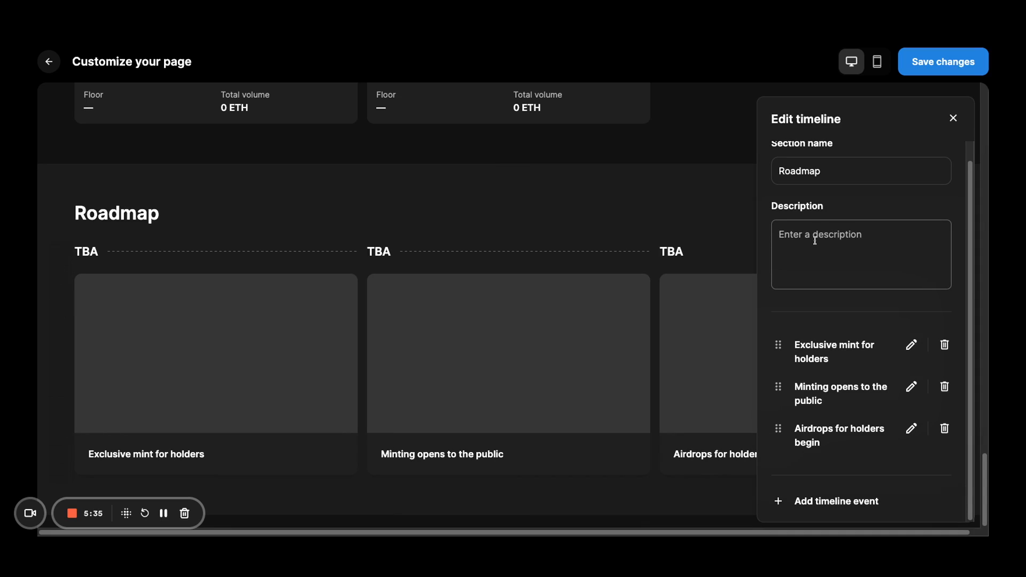
pyautogui.write('Hi!')
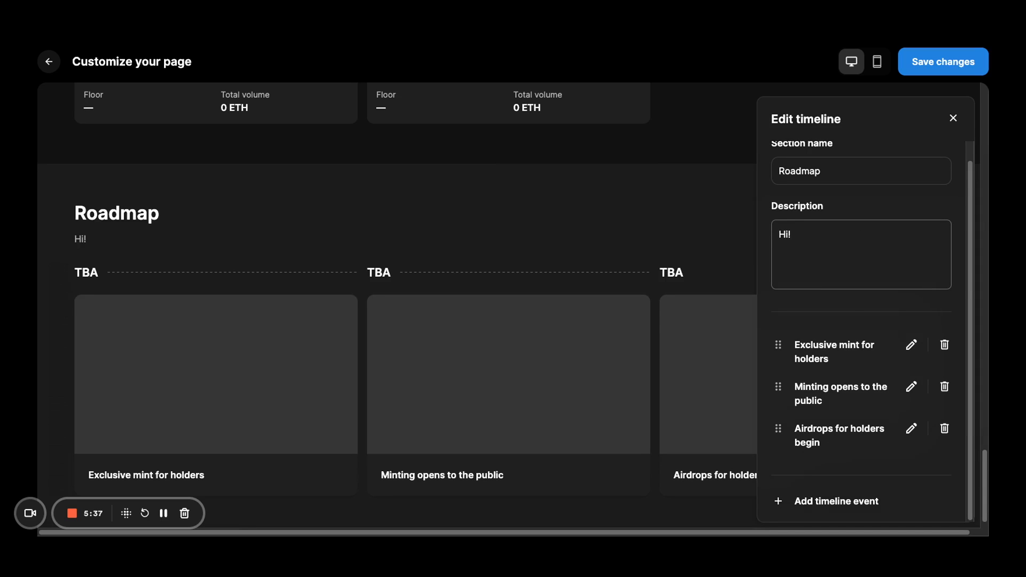
pyautogui.click(911, 345)
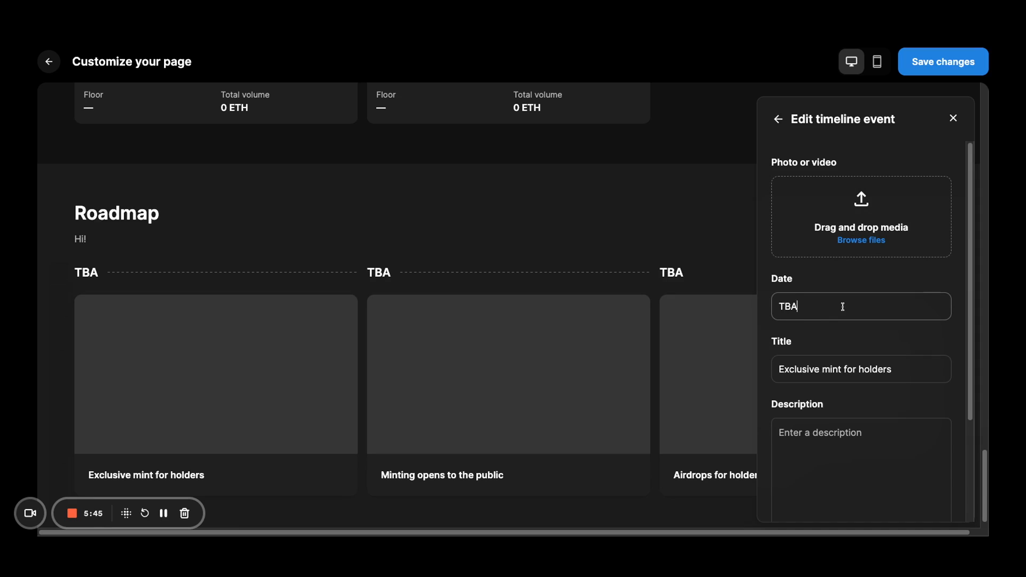
pyautogui.write('Q1')
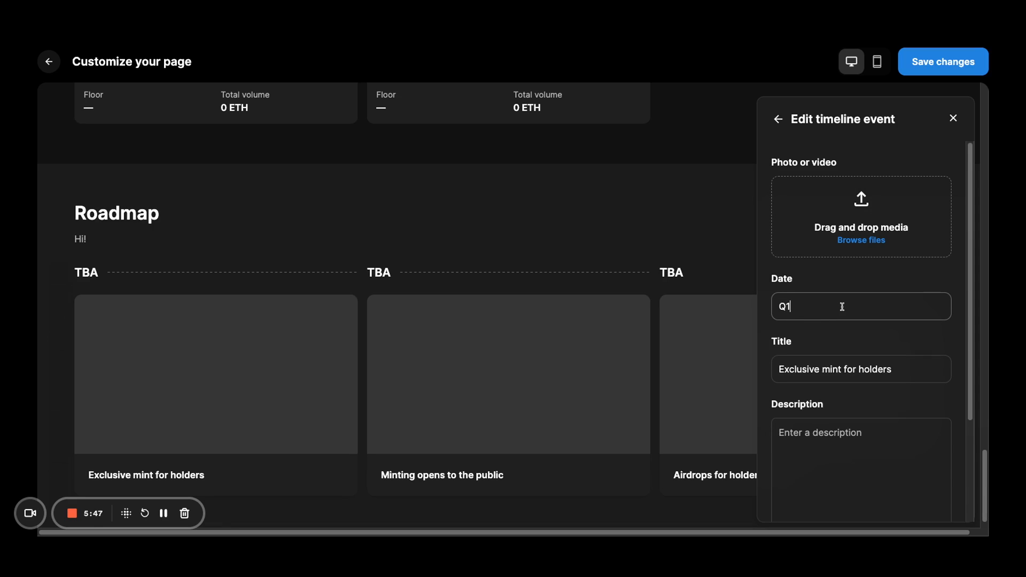
# Link the first event to opensea.io and finish editing the Roadmap.
pyautogui.scroll(-3)
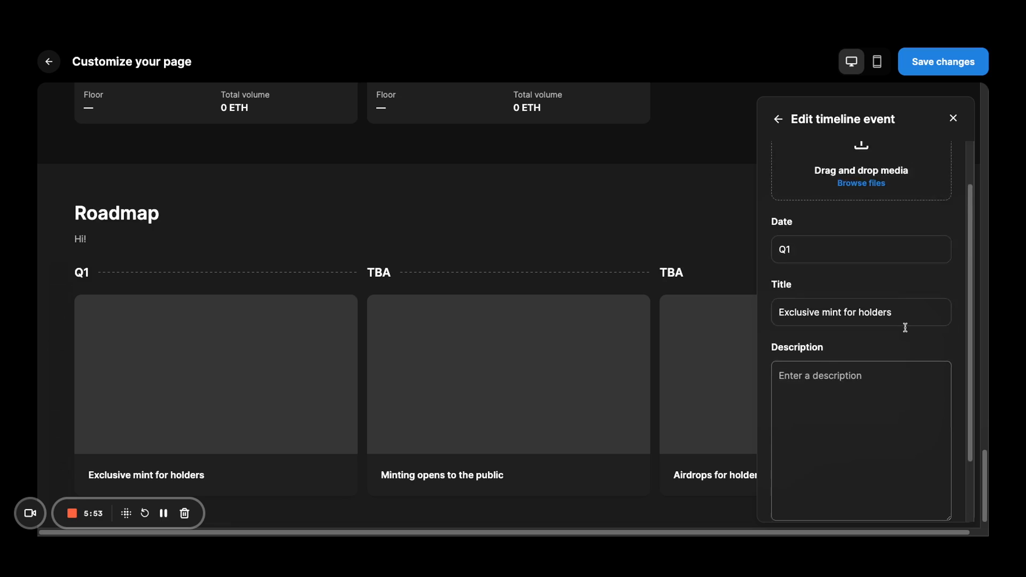
pyautogui.scroll(-3)
pyautogui.write('opensea.io')
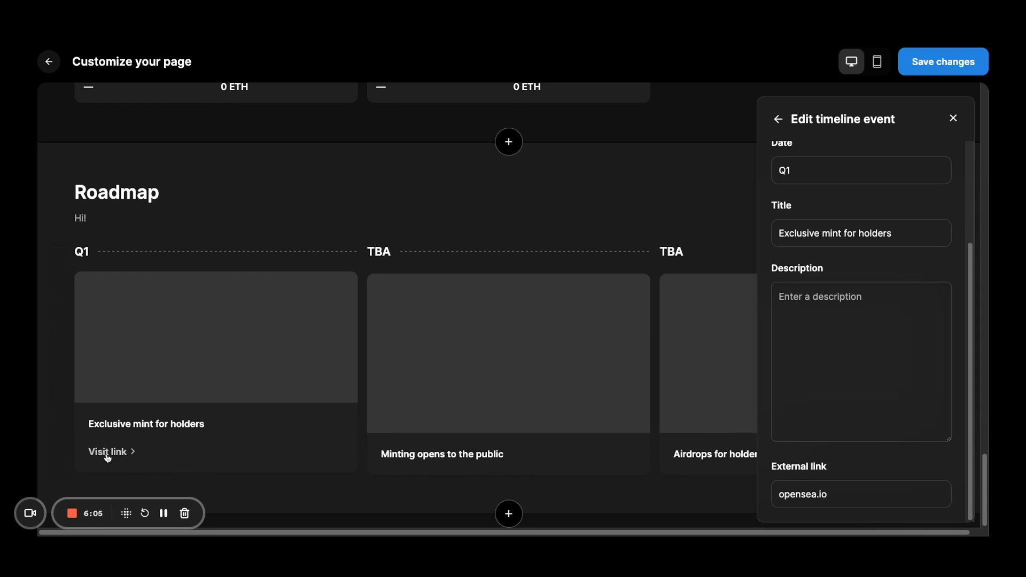
pyautogui.moveTo(133, 459)
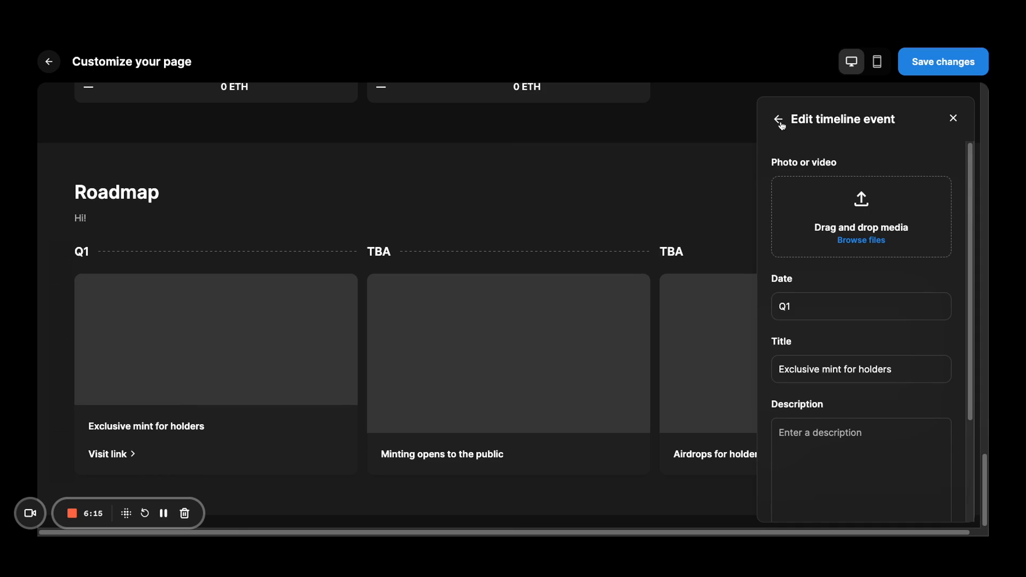
pyautogui.click(780, 124)
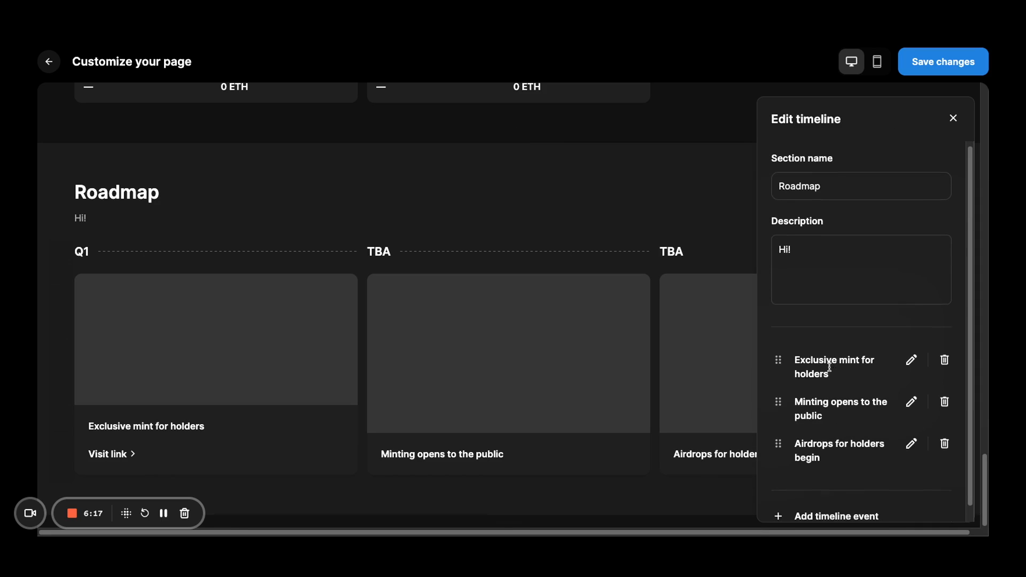
pyautogui.click(952, 119)
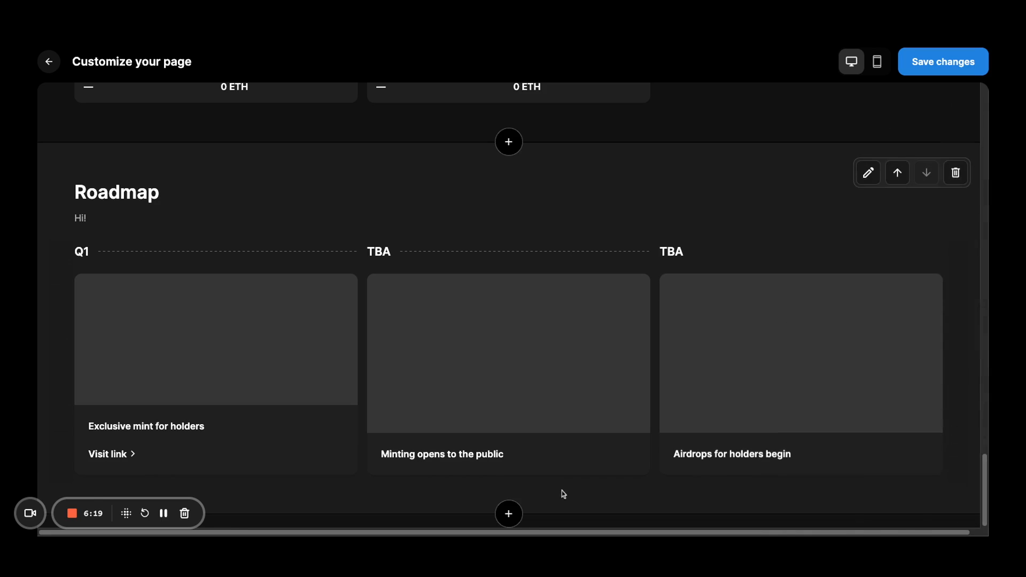
pyautogui.click(509, 141)
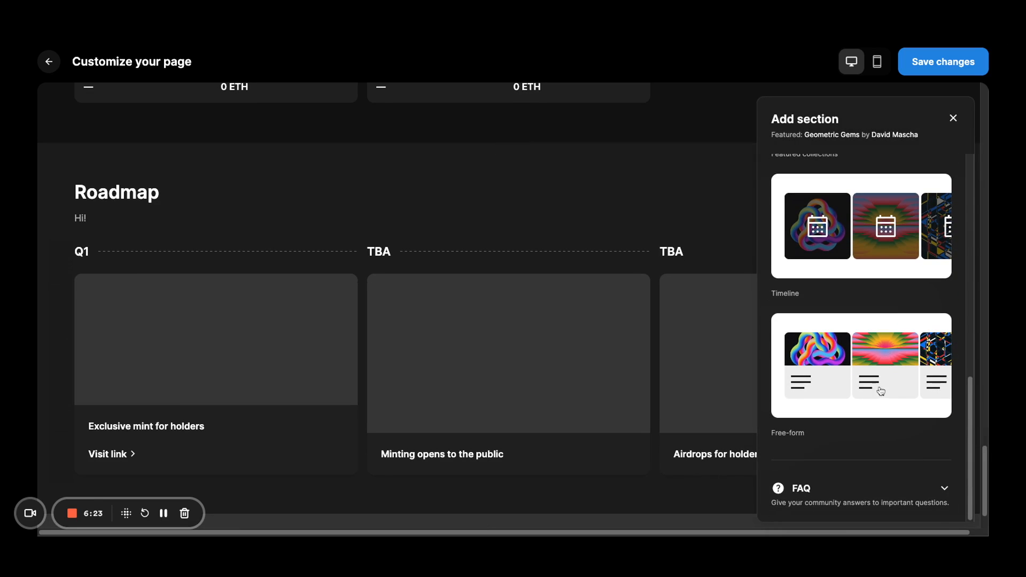
# Insert a free-form NFT Owner Benefits carousel with three cards and review its first card.
pyautogui.click(953, 118)
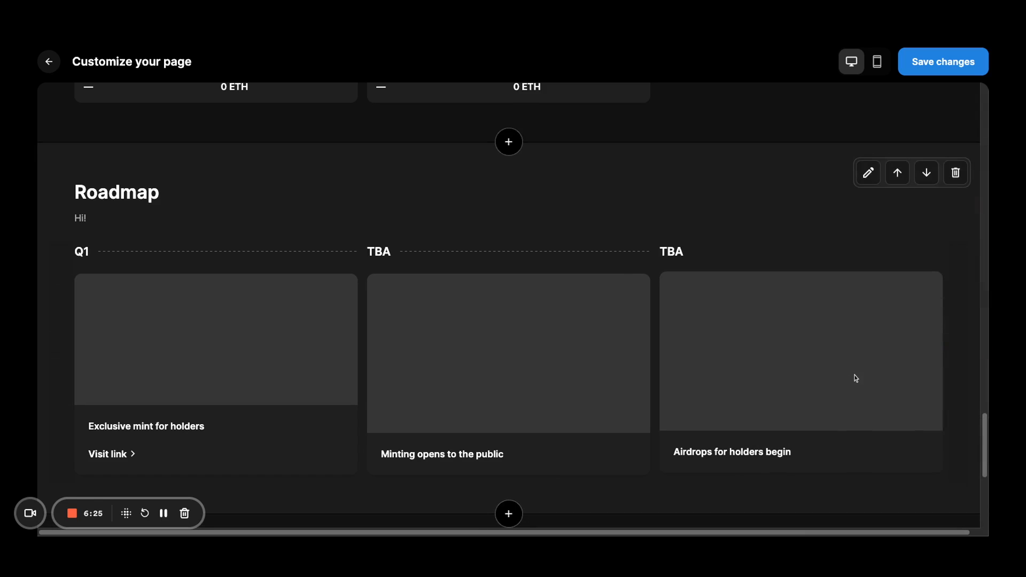
pyautogui.scroll(-3)
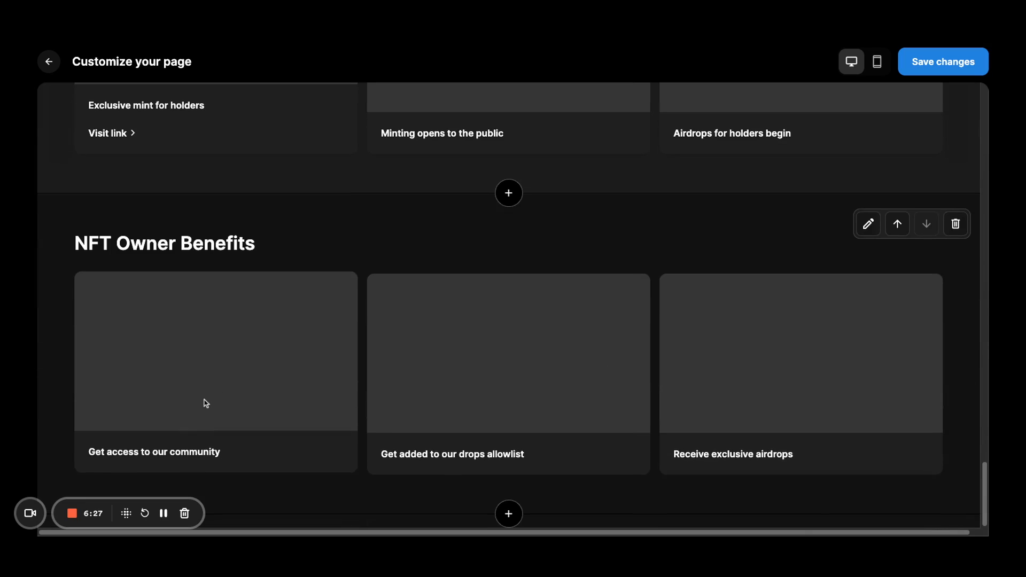
pyautogui.click(867, 224)
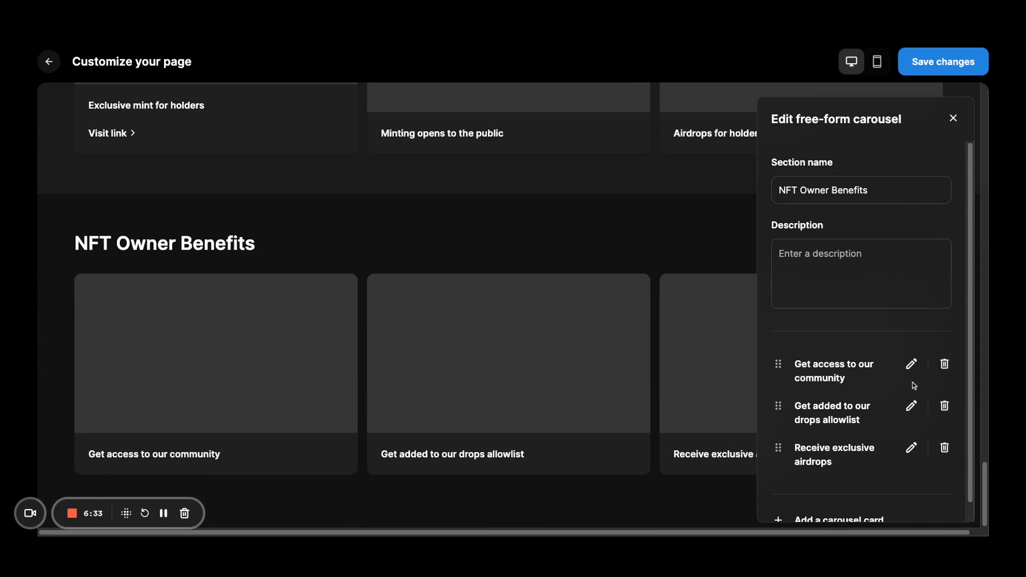
pyautogui.click(911, 363)
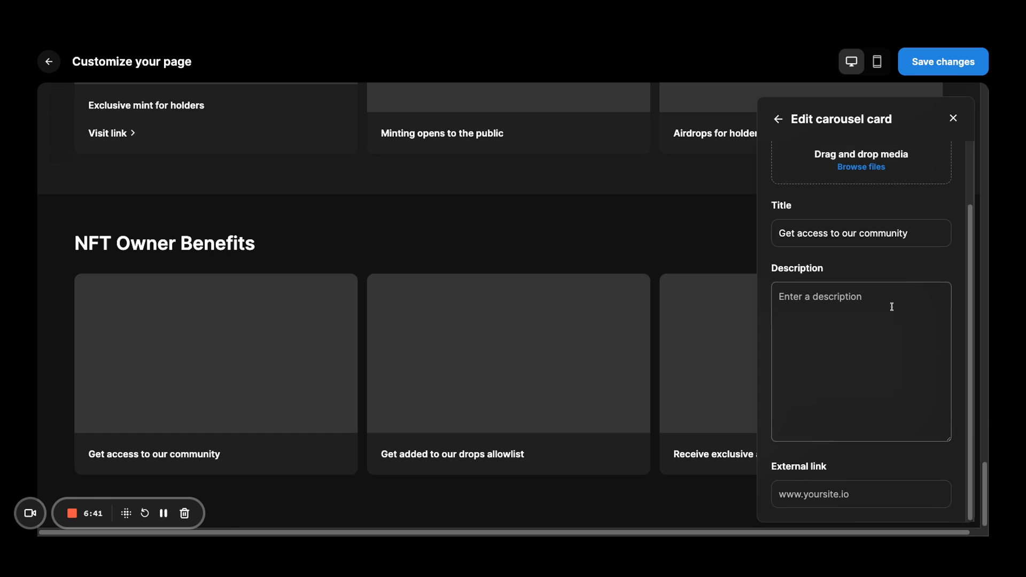
pyautogui.moveTo(873, 399)
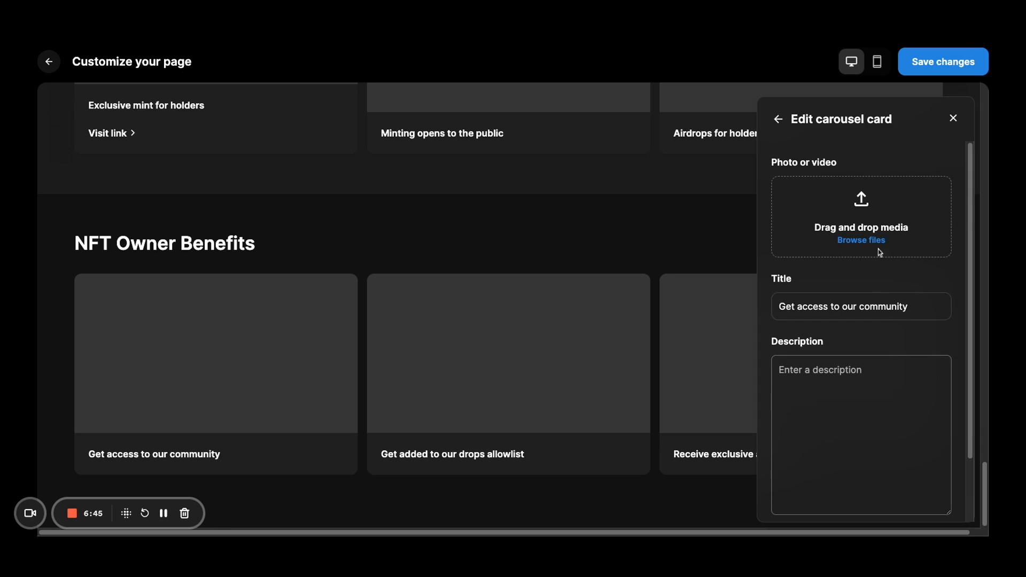
pyautogui.click(778, 119)
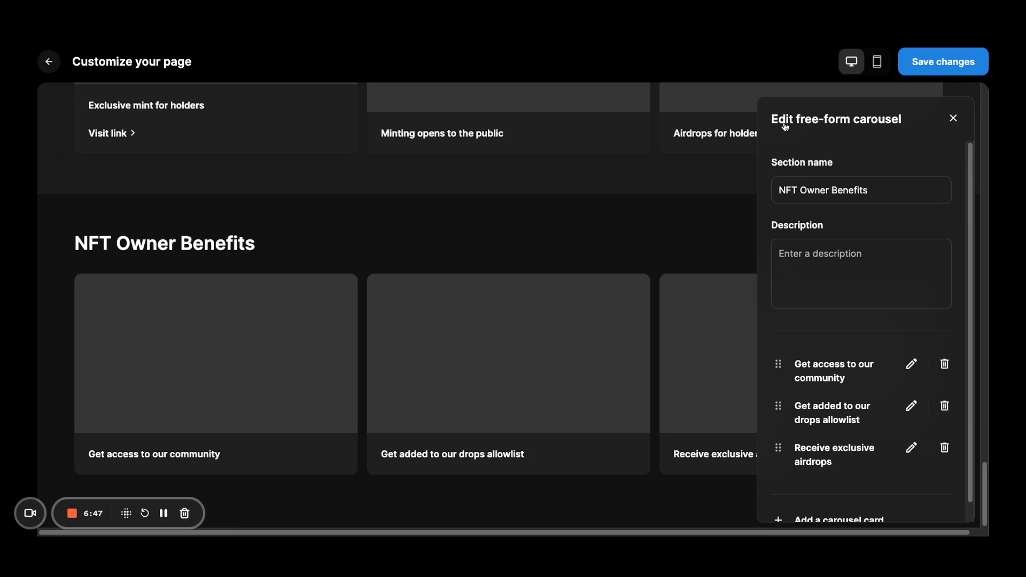
pyautogui.click(953, 119)
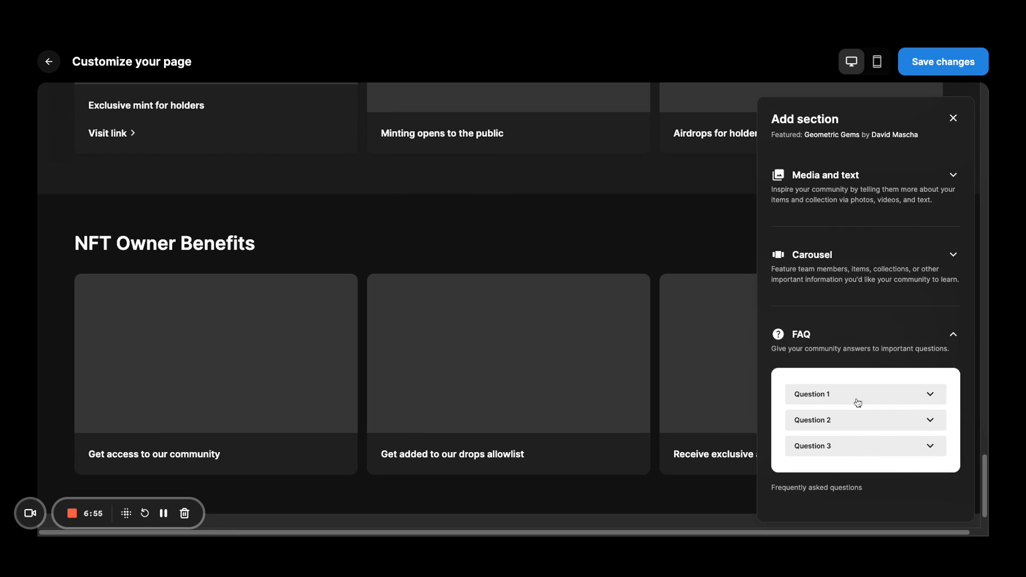
pyautogui.moveTo(863, 431)
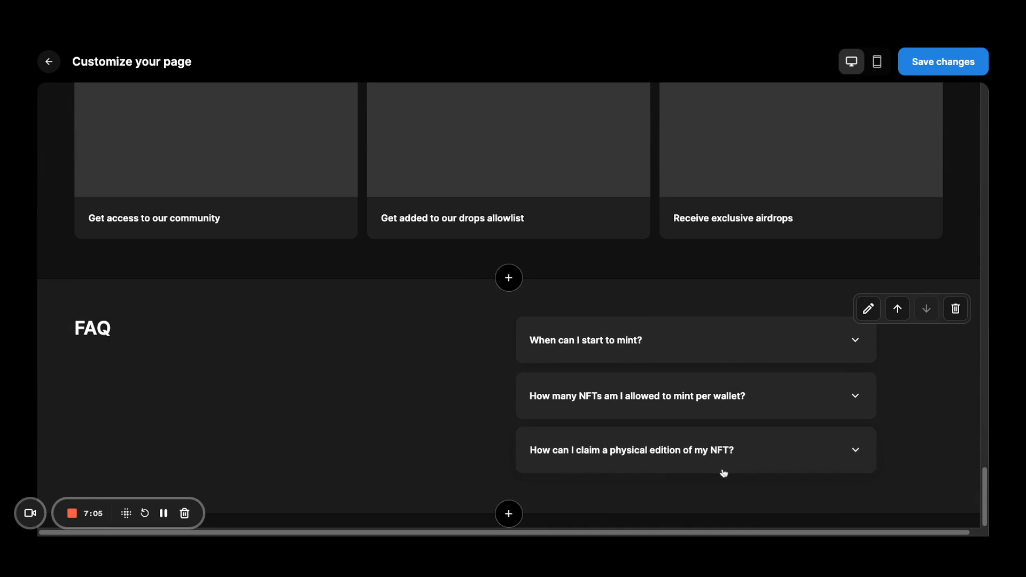
# Answer the FAQ's first question about when minting starts with 'Tomorrow!'.
pyautogui.click(868, 308)
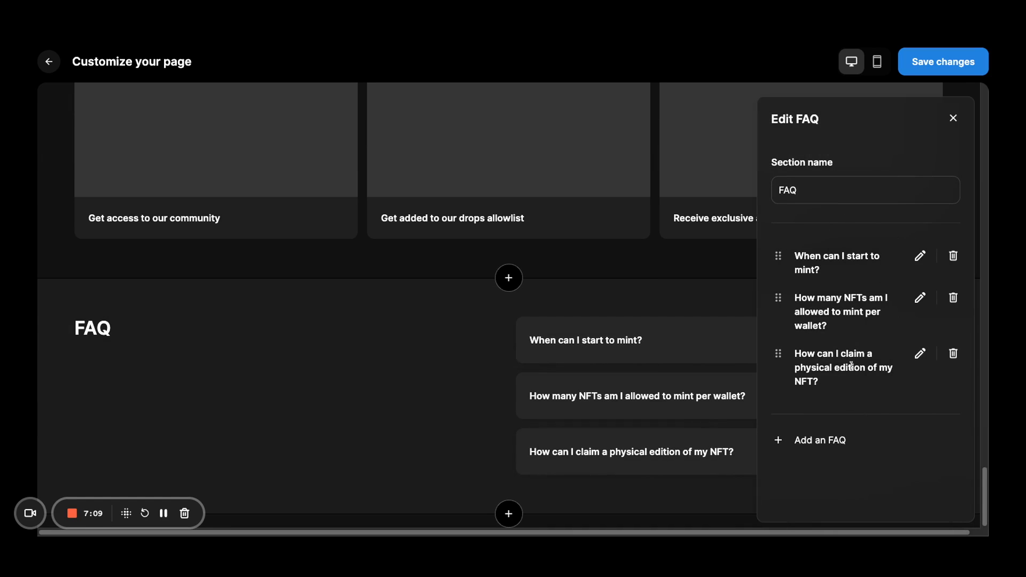
pyautogui.click(921, 255)
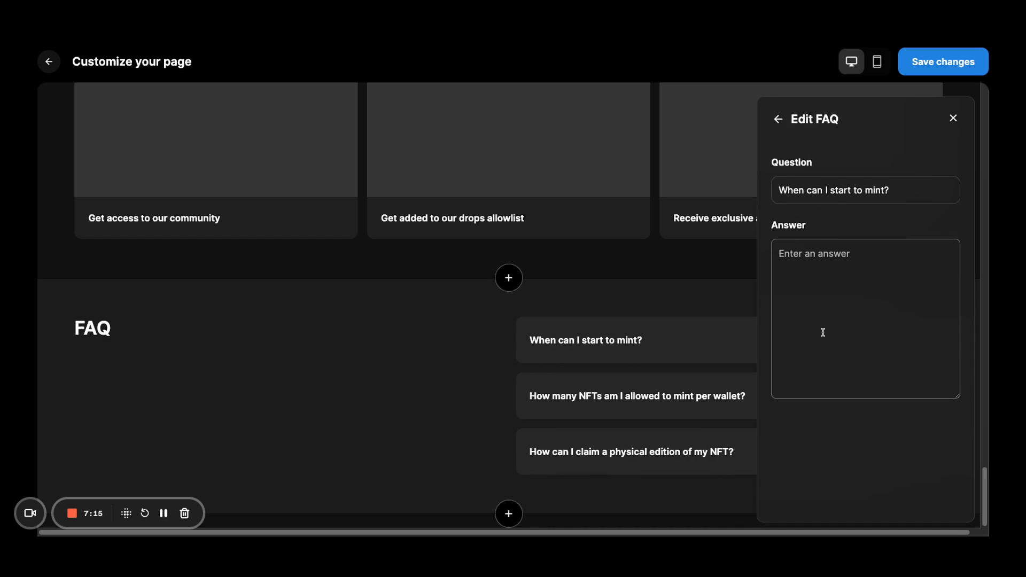
pyautogui.write('Tomorrow!')
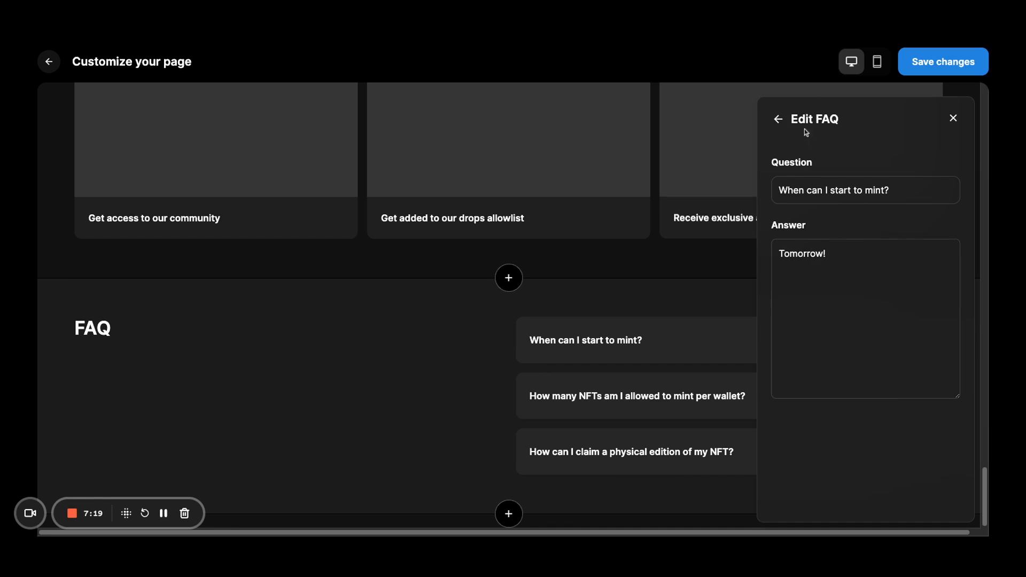
pyautogui.click(779, 119)
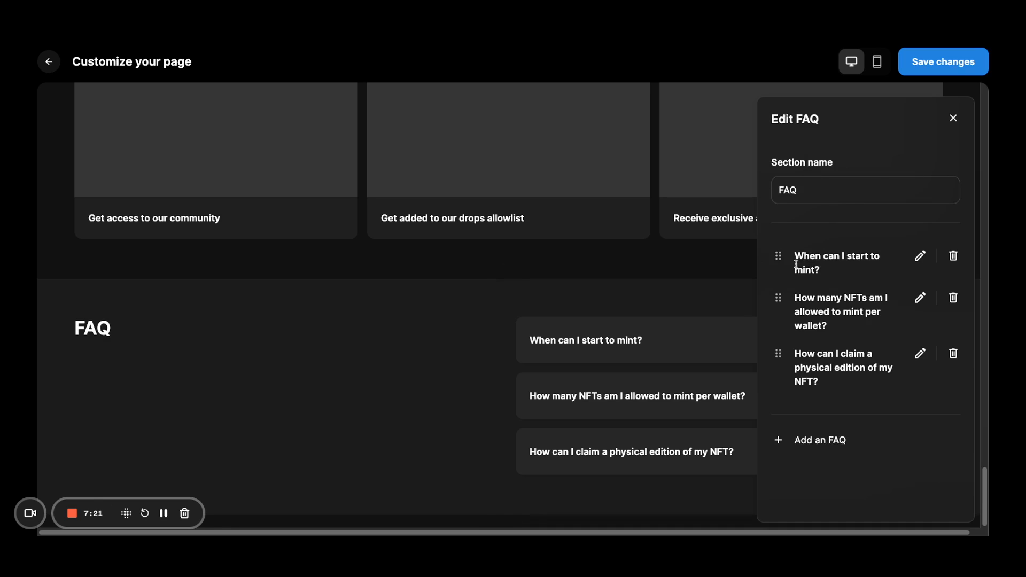
pyautogui.click(953, 119)
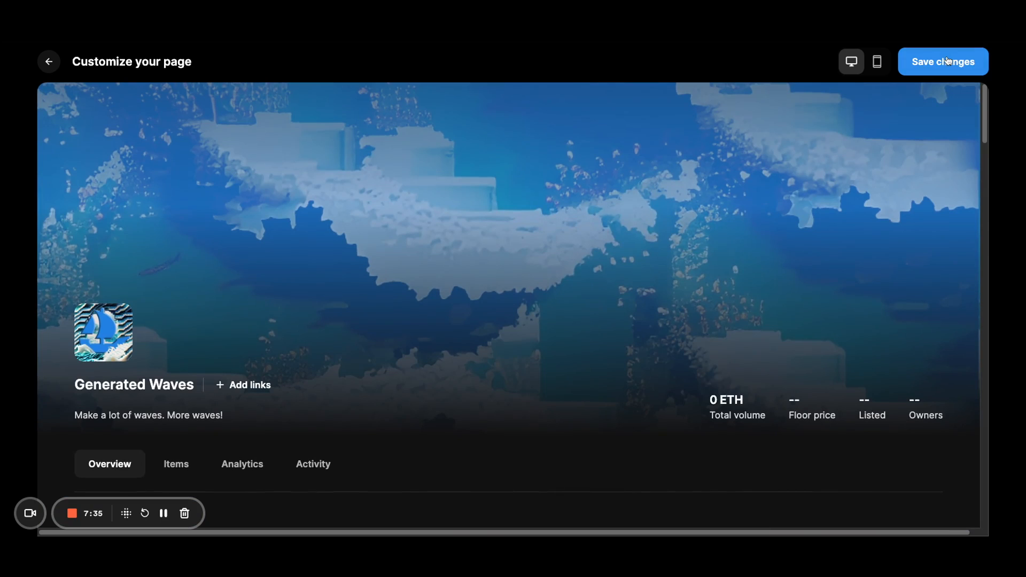
# Save the Generated Waves page with all new sections.
pyautogui.click(943, 61)
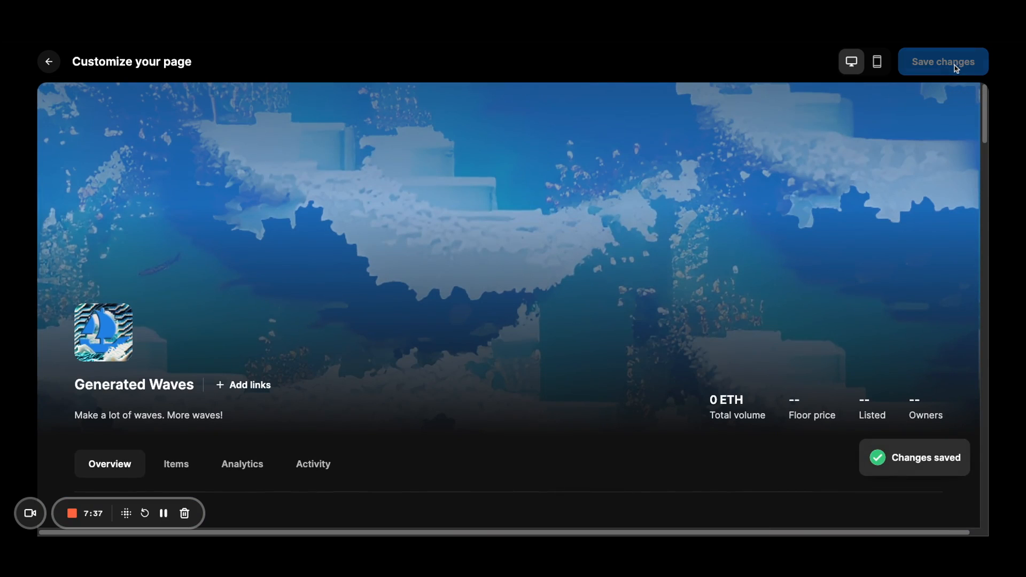
pyautogui.moveTo(729, 317)
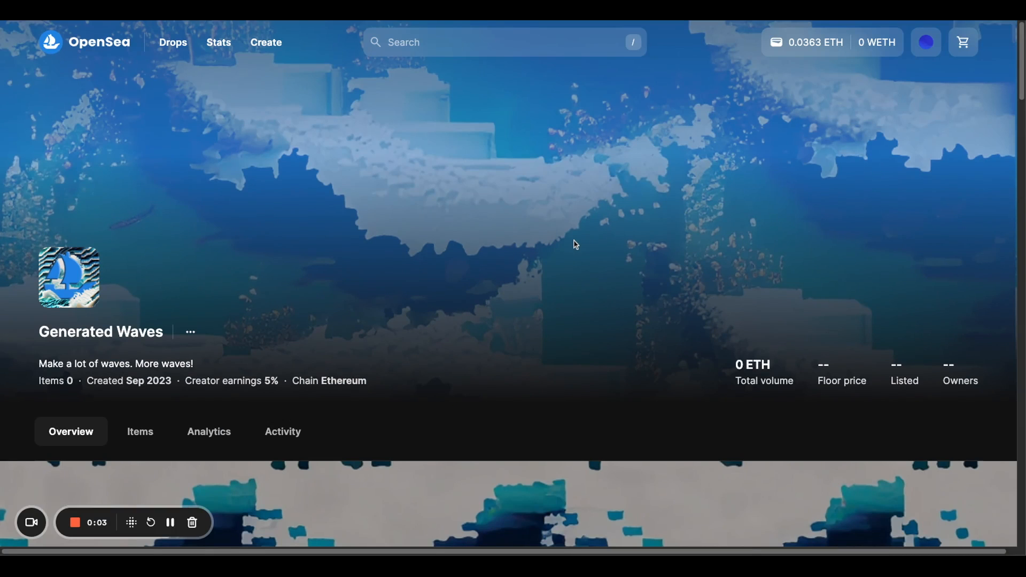
pyautogui.moveTo(585, 311)
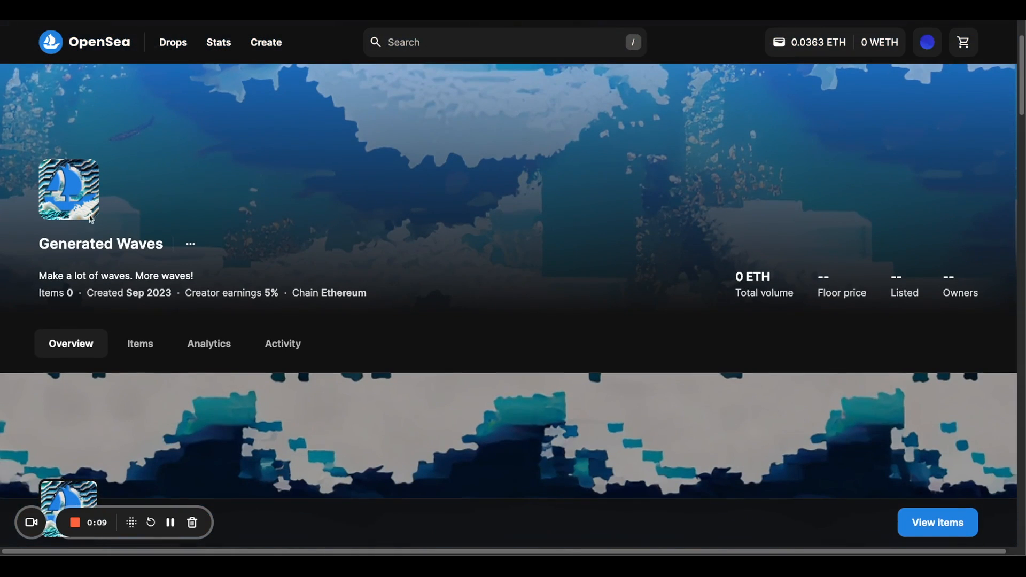
pyautogui.scroll(-3)
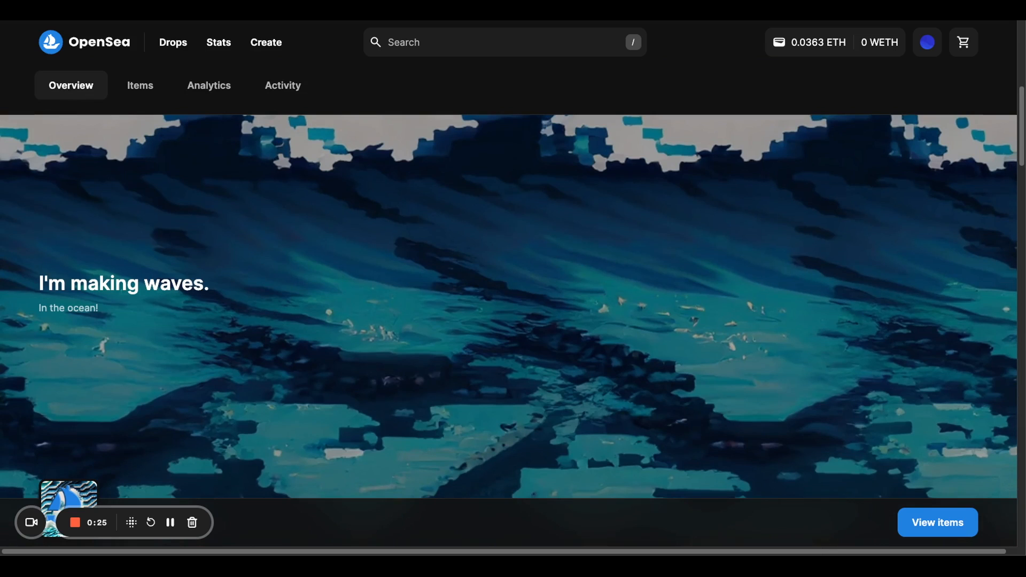
pyautogui.scroll(-3)
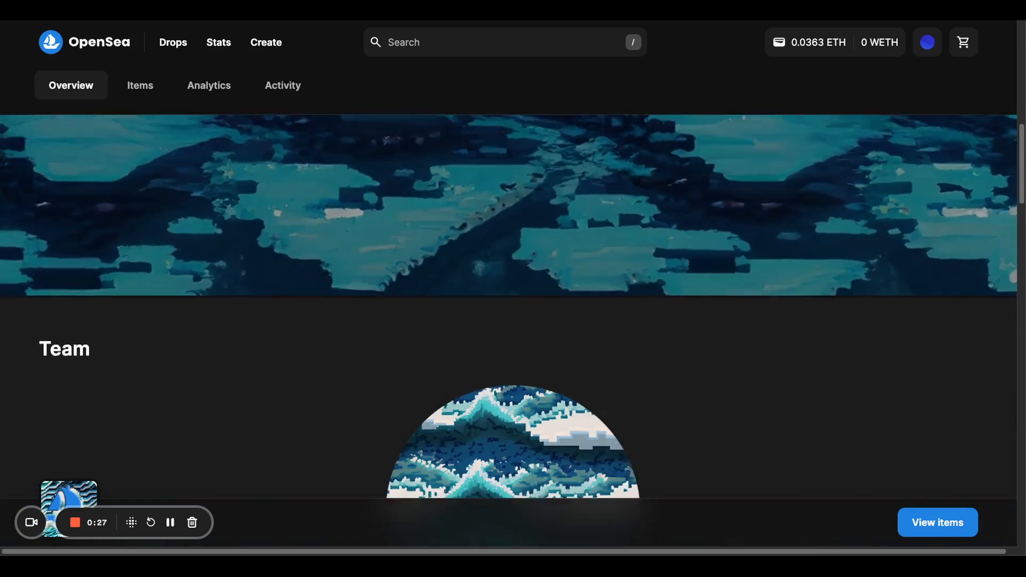
pyautogui.scroll(-3)
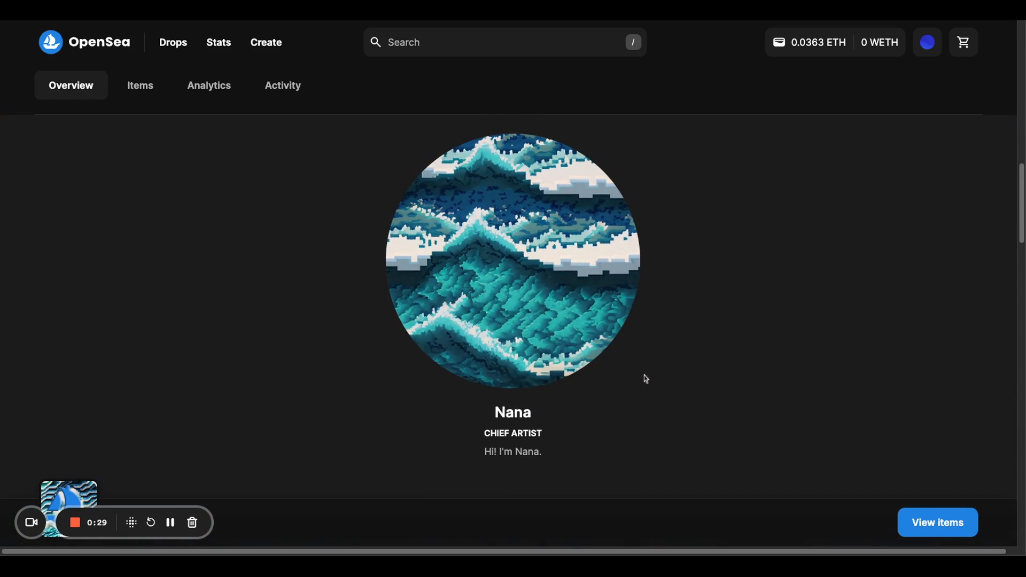
pyautogui.scroll(-3)
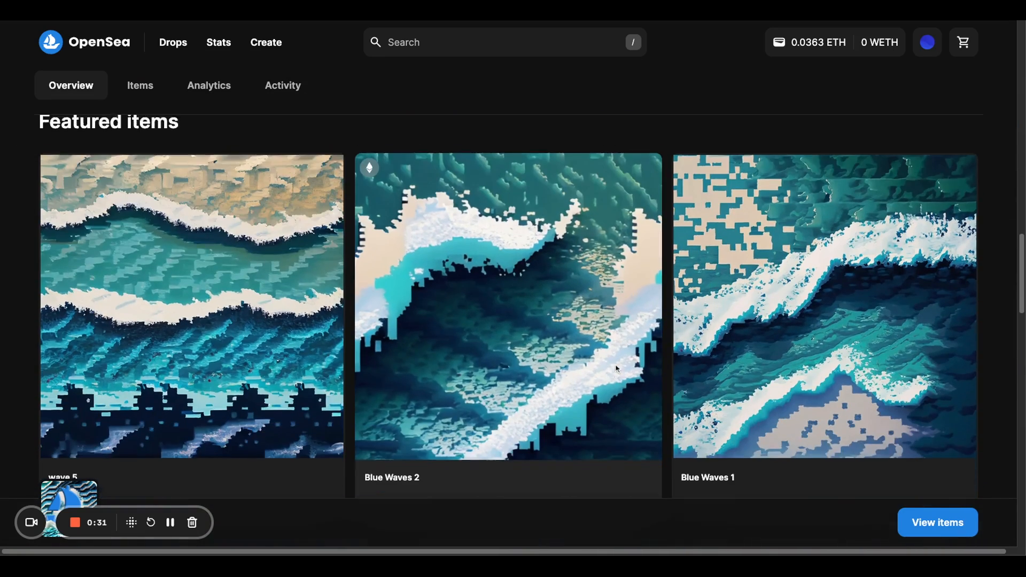
pyautogui.scroll(-3)
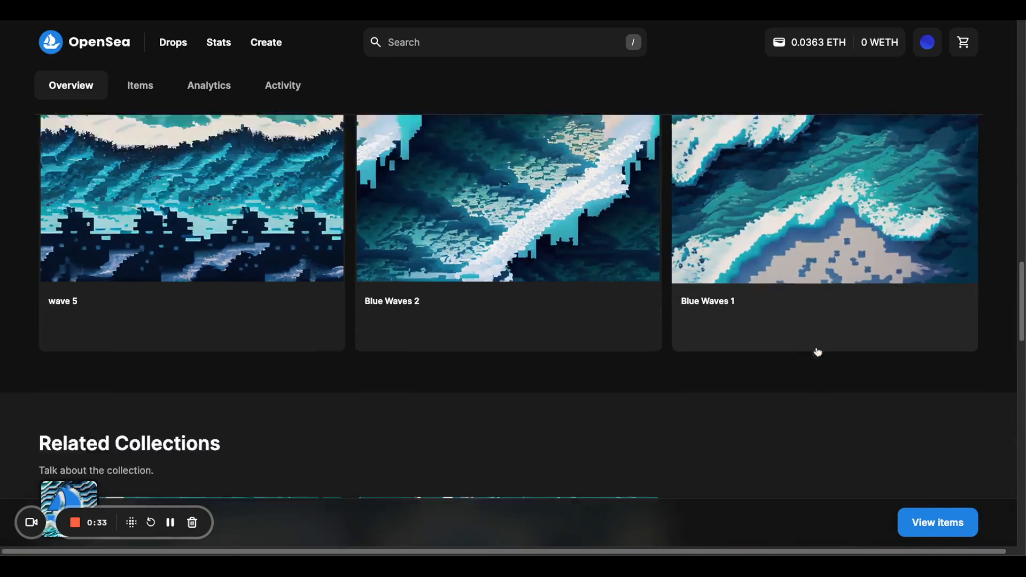
pyautogui.scroll(-3)
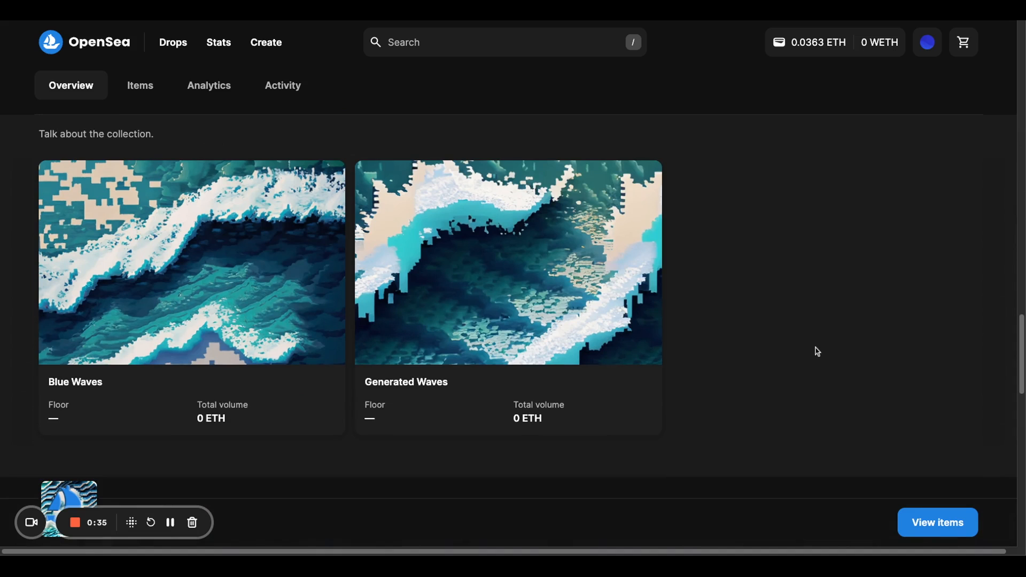
pyautogui.scroll(-3)
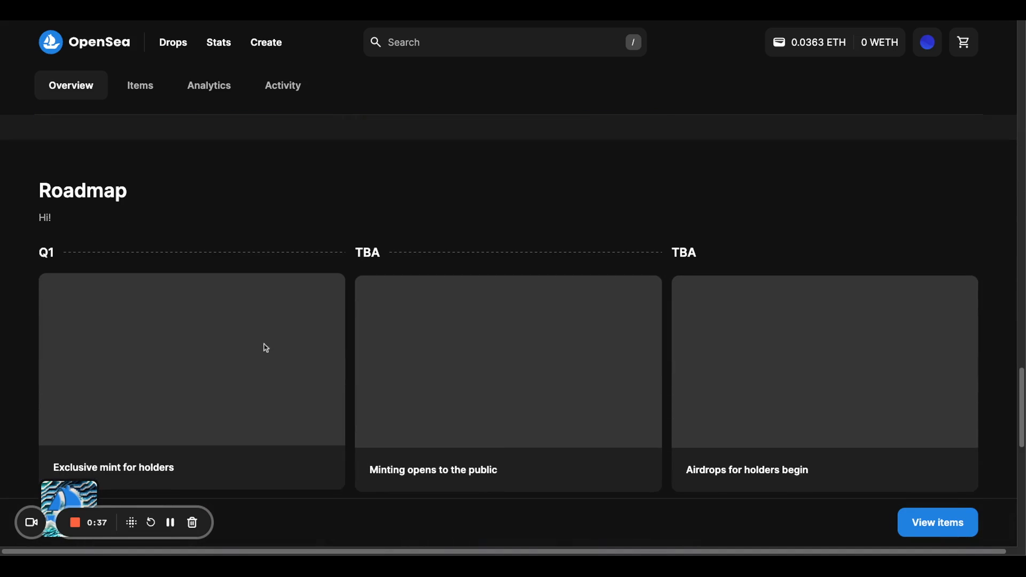
pyautogui.moveTo(202, 339)
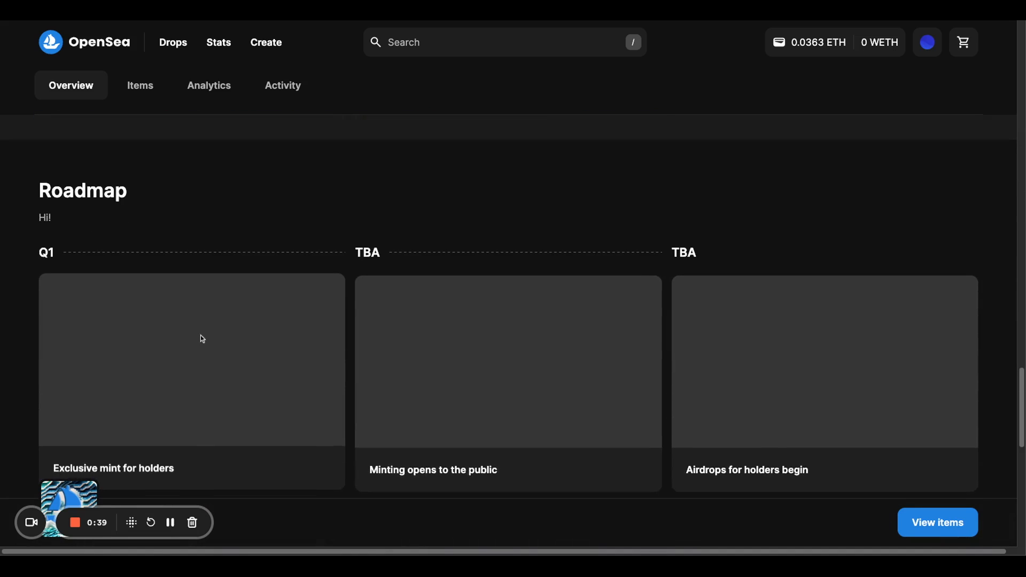
pyautogui.scroll(-3)
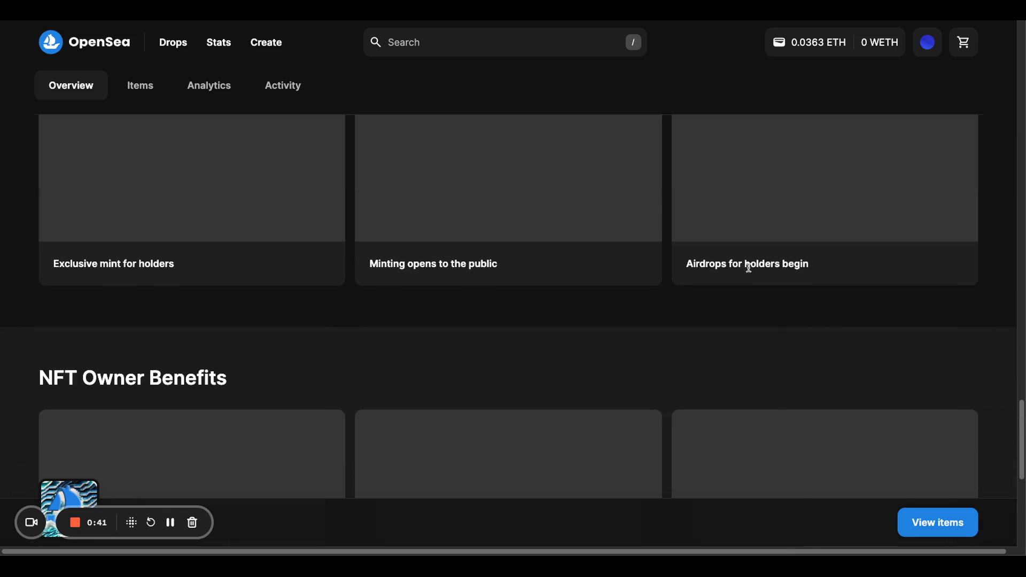
pyautogui.scroll(-3)
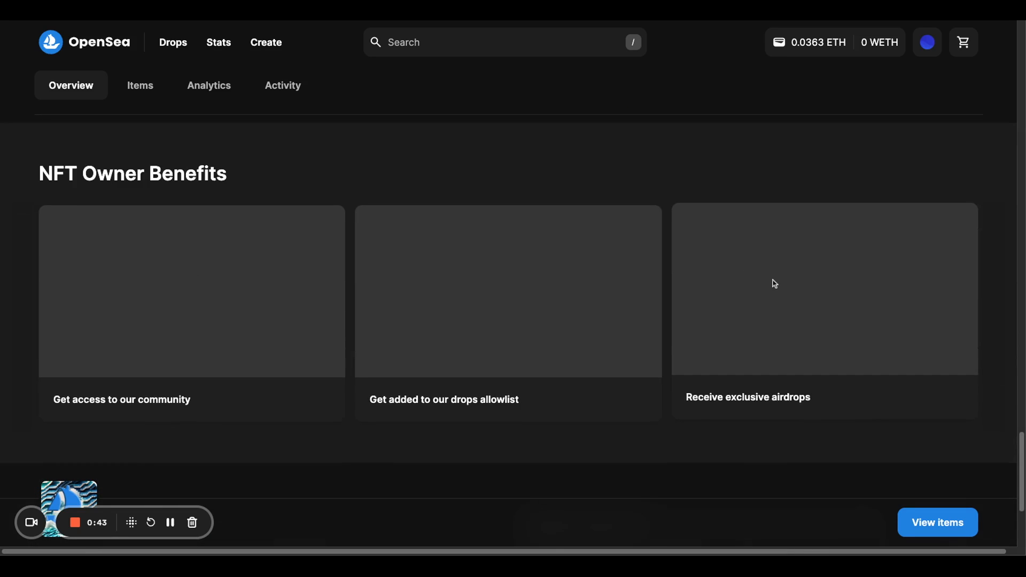
pyautogui.scroll(-3)
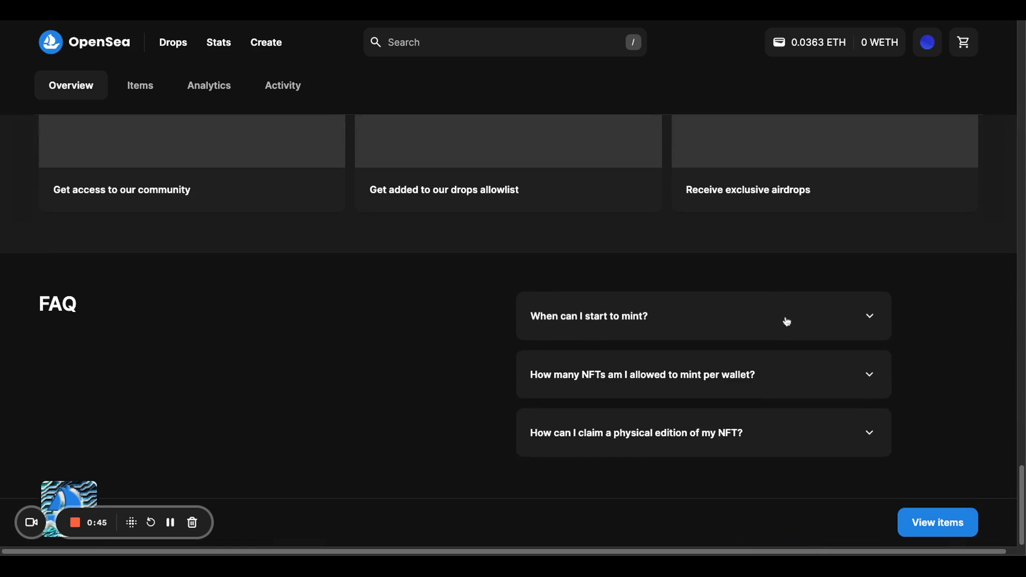